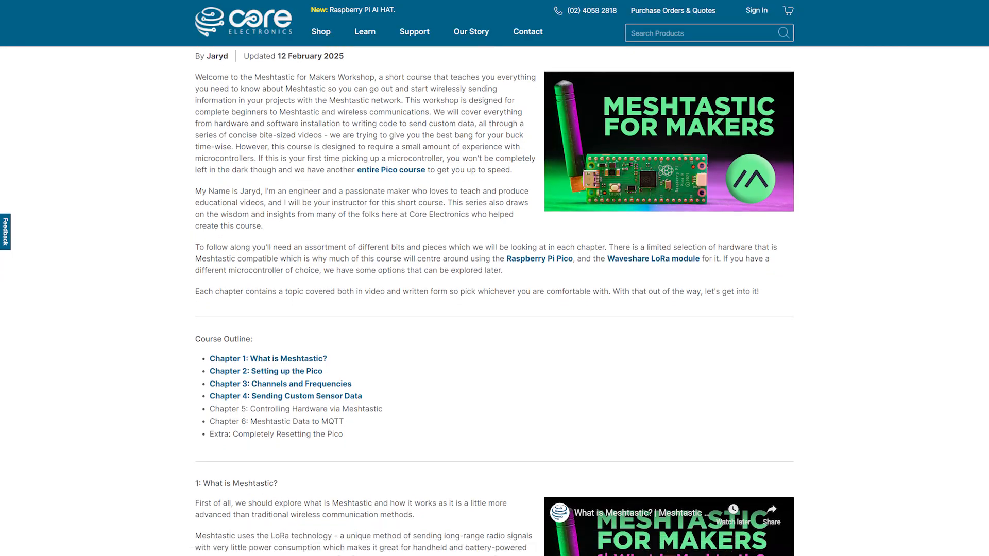
Scroll down the Meshtastic for Makers workshop page before switching to Thonny.
scroll("down", 3)
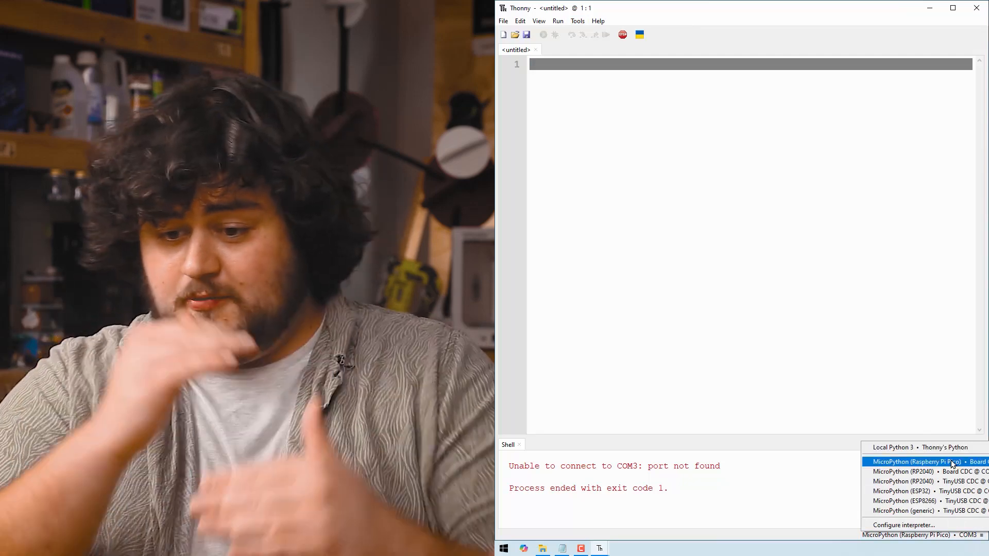
Connect to MicroPython on the Pico and search the package manager for micropython-servo.
left_click(927, 461)
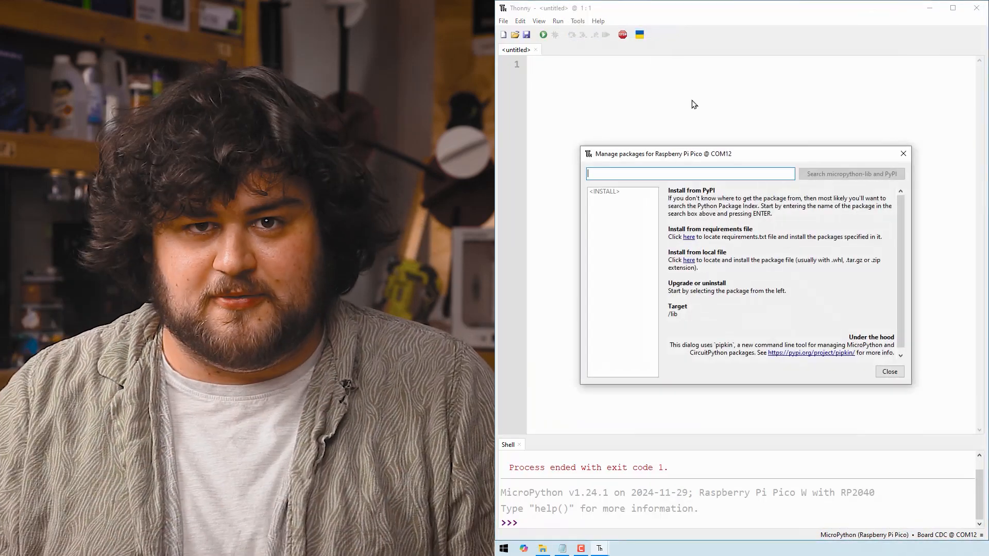
type("micropython-servo")
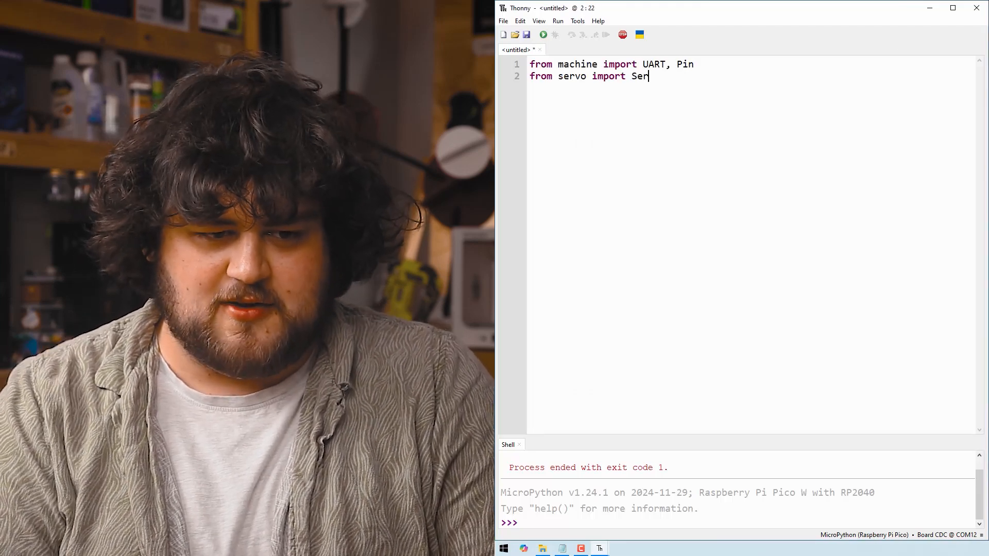
Import servo, create UART(1, baudrate=115200) on pins 8/9 and a Servo on pin 0.
type("vo")
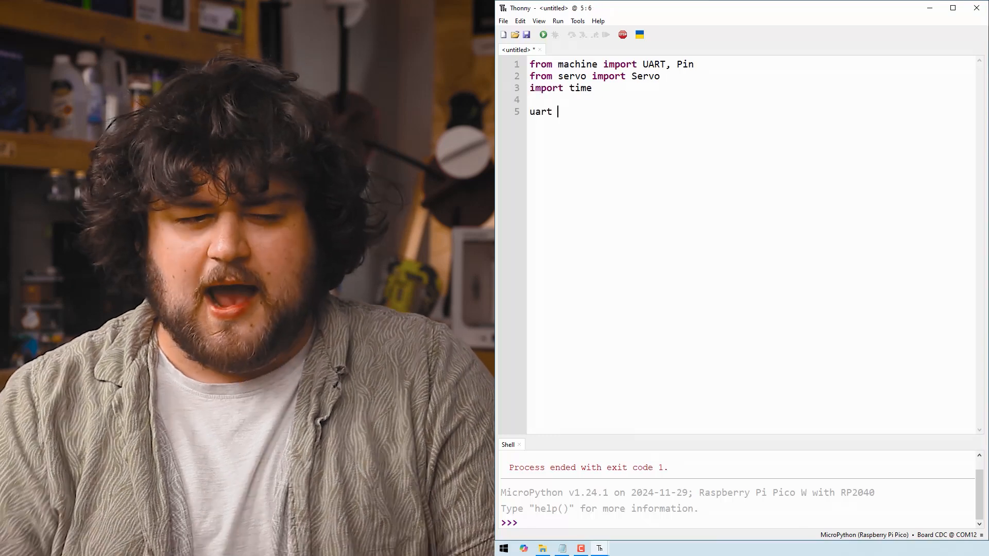
type("= UART(1, baudrate=115200, tx-)")
type("test_servo")
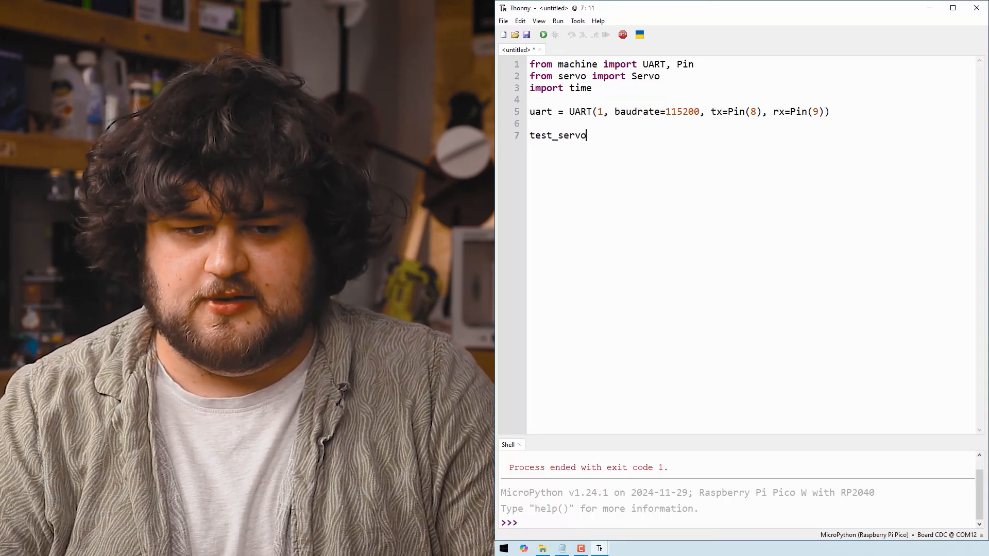
type("= Servo")
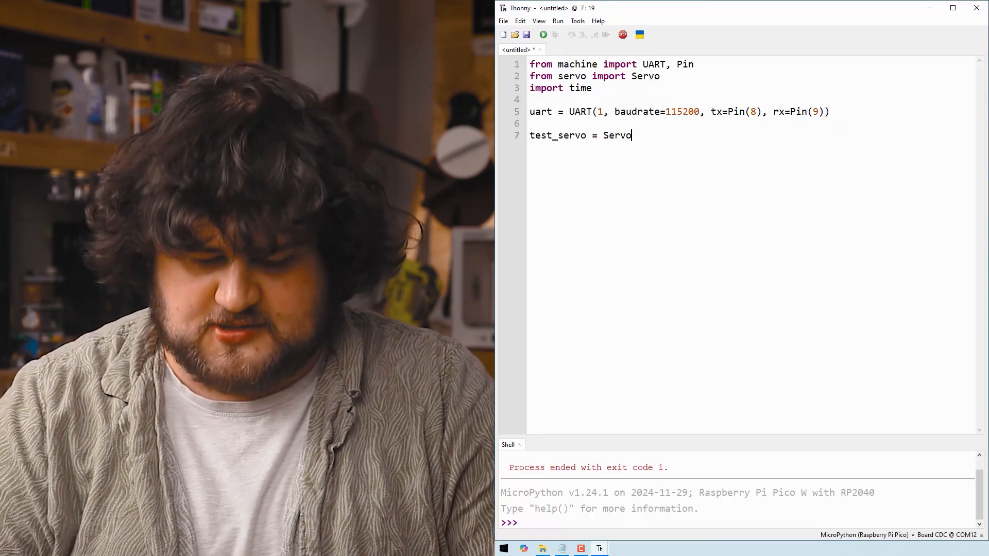
type("(pin)")
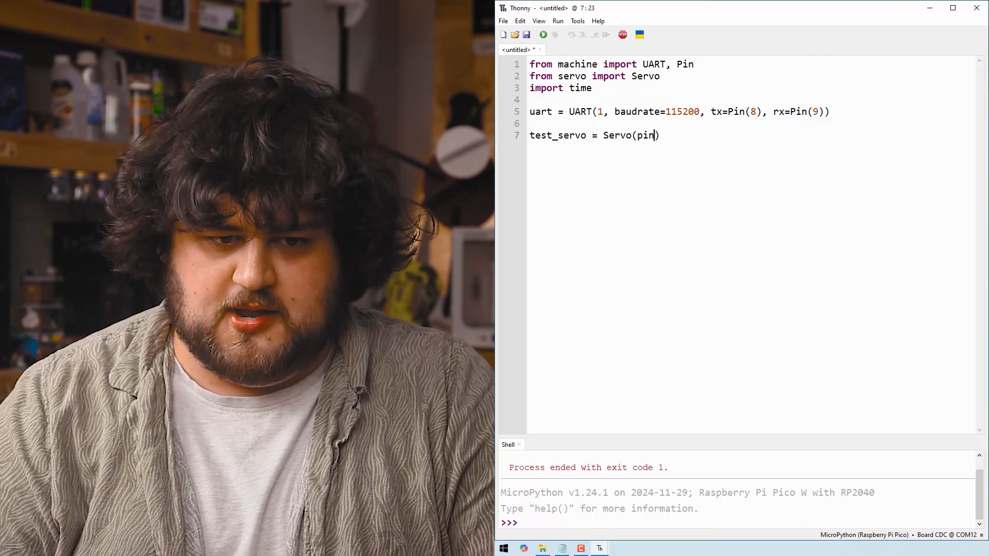
type("_id=-")
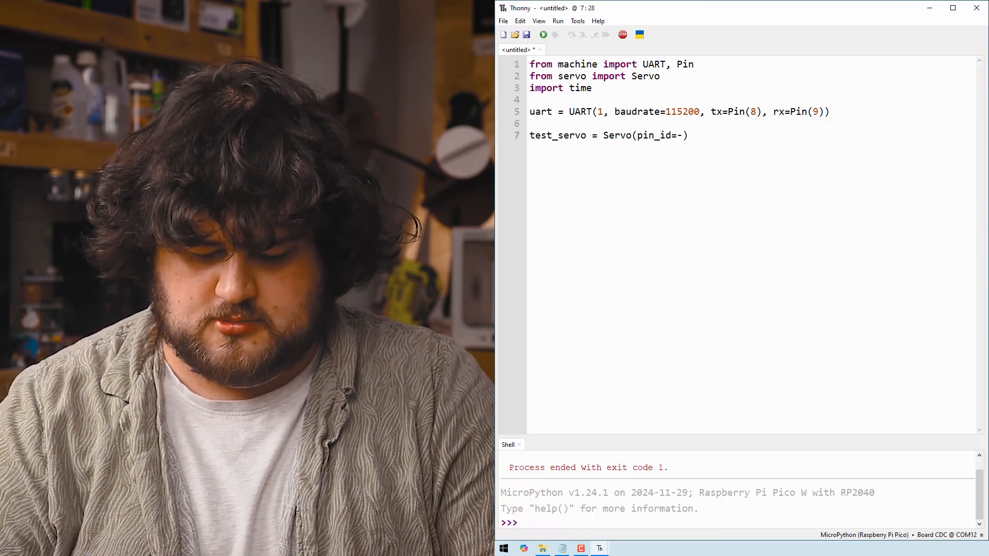
type("0")
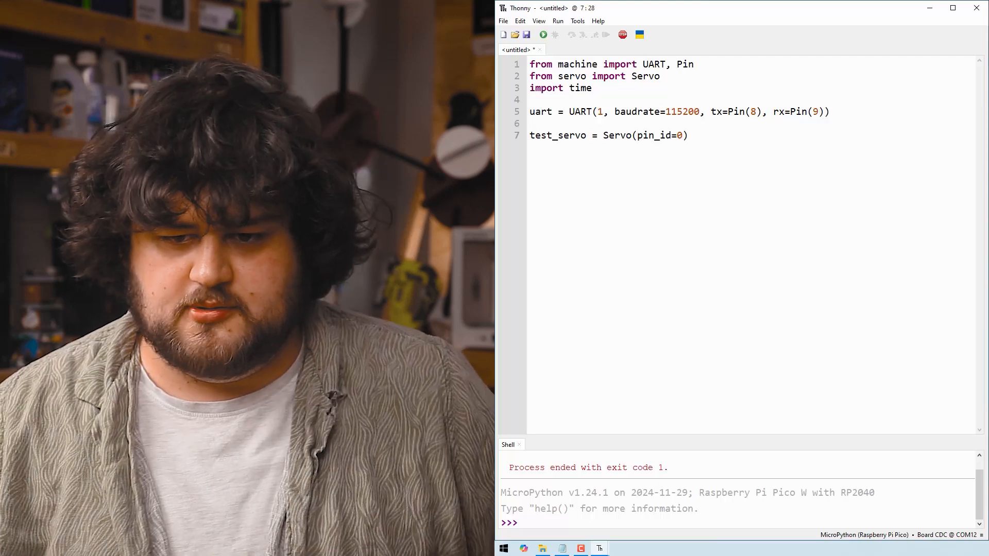
Add a while True loop that reads uart when data is available and prints the message.
type("while")
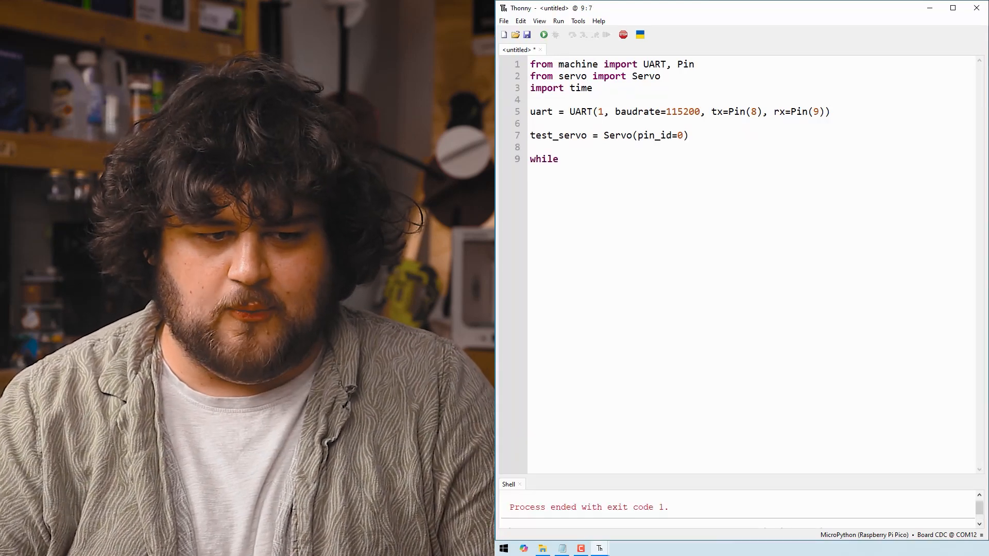
type("True:")
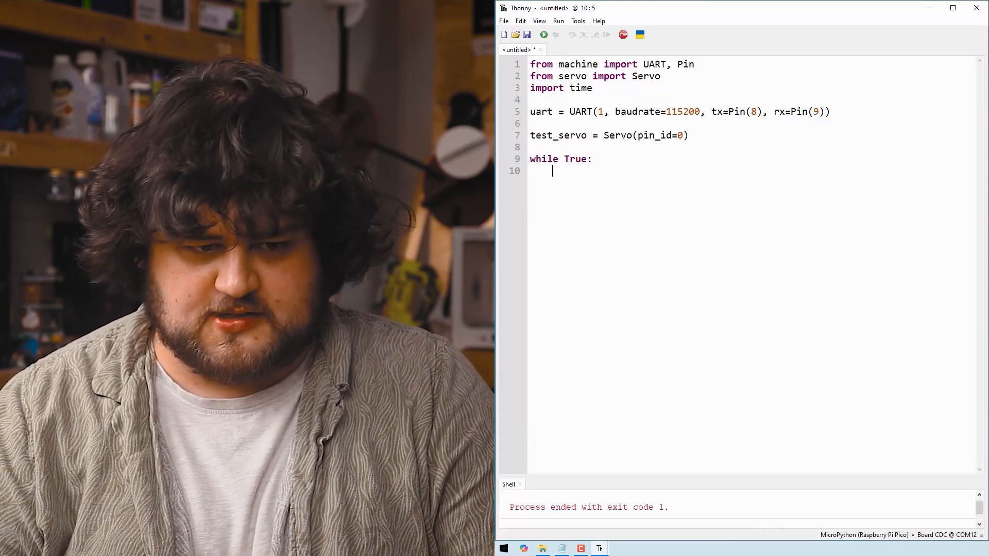
type("if uart.")
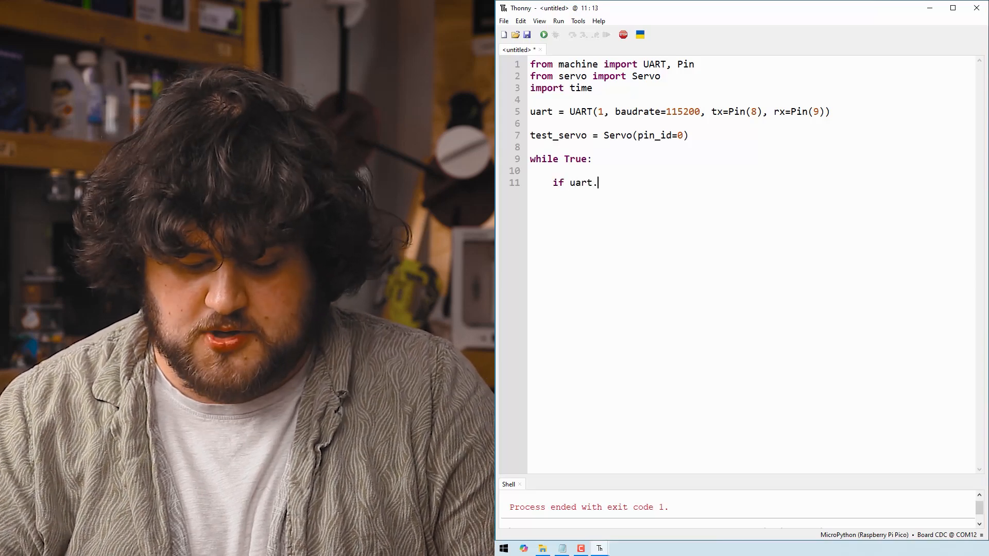
type("any():")
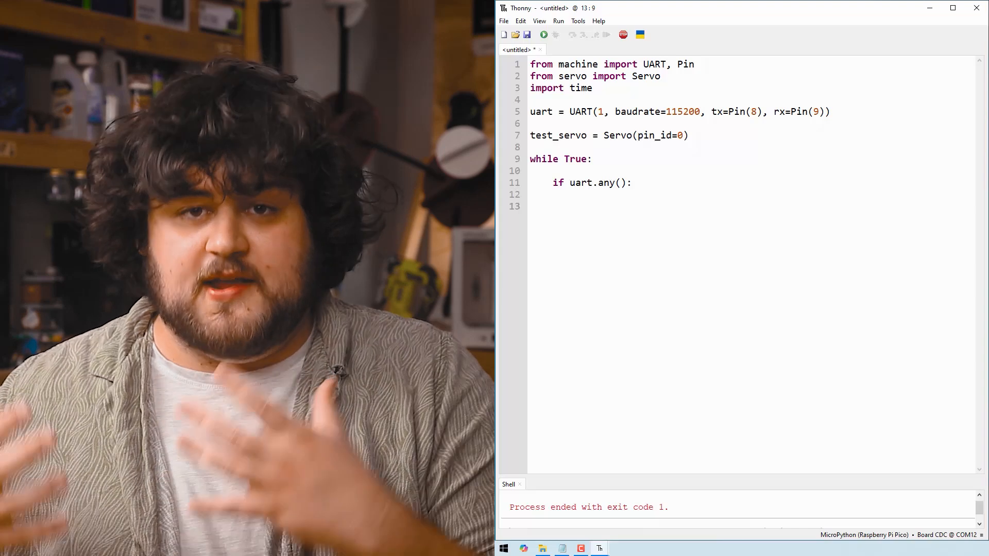
type("me")
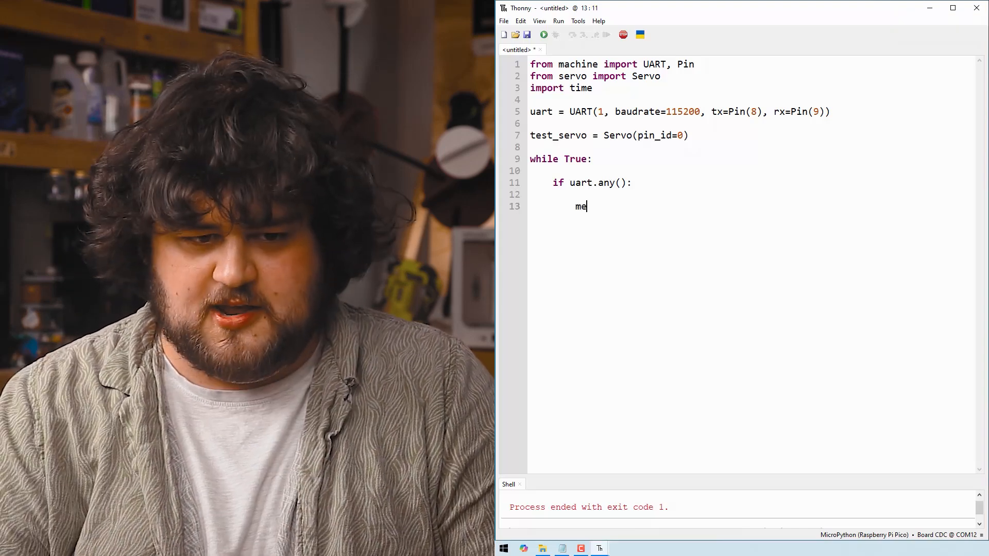
type("ssage =")
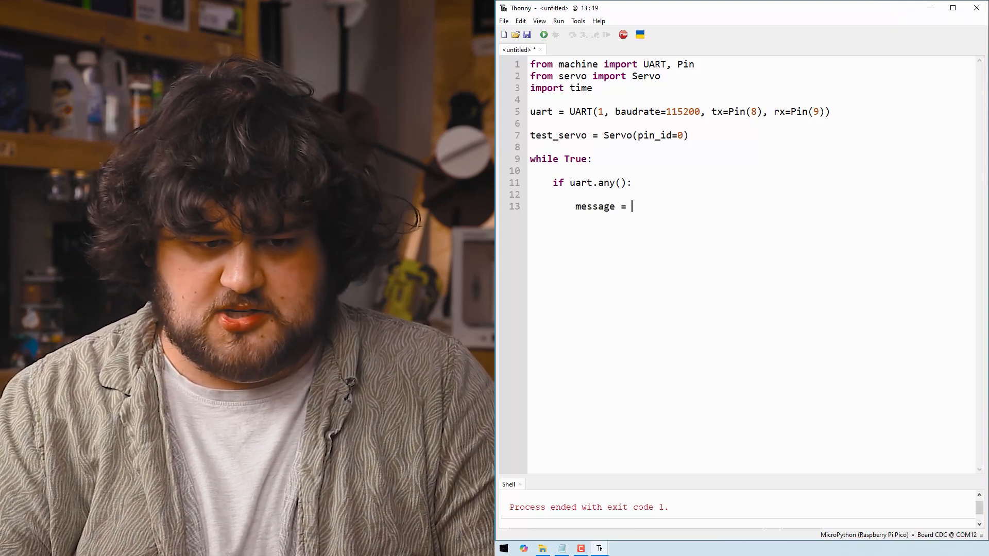
type("uart.read(")
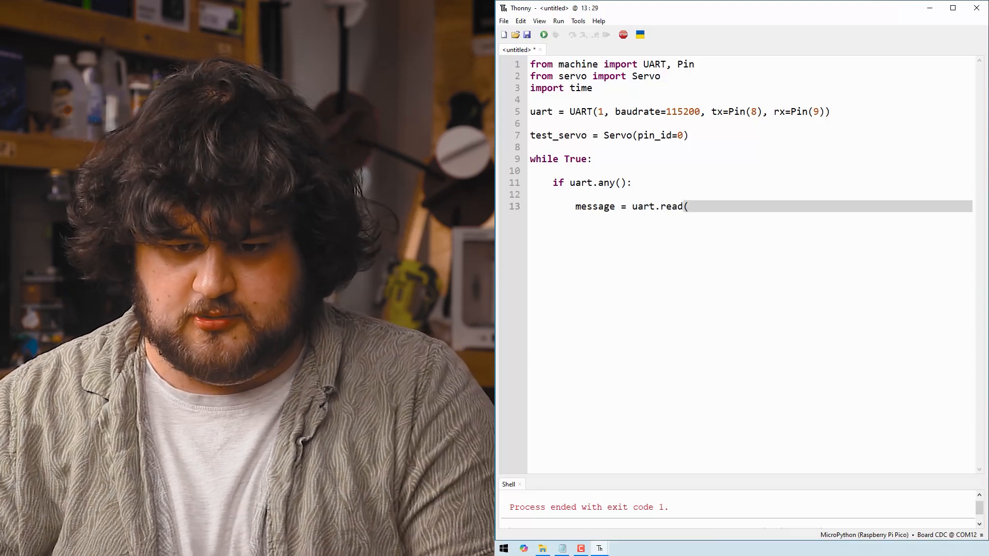
type(")")
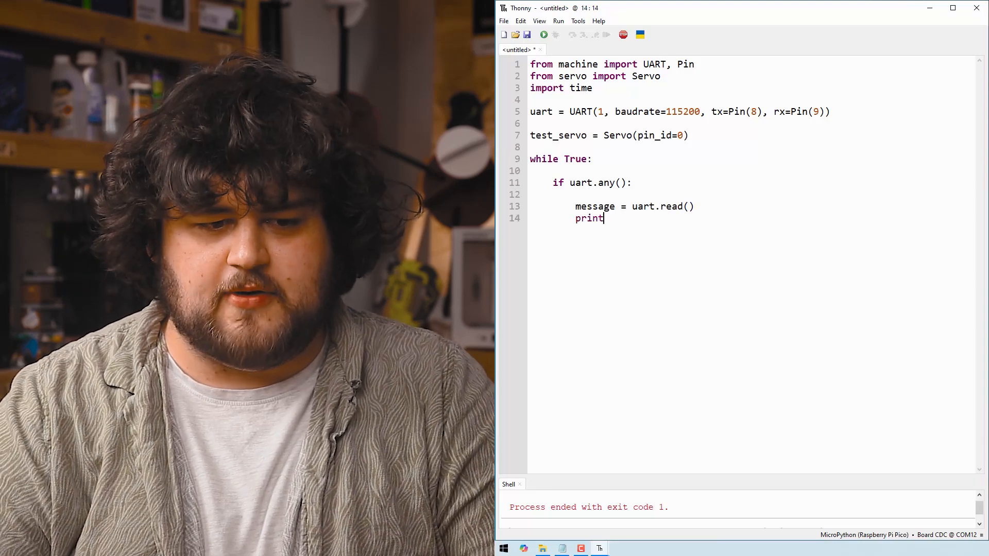
type("(messa)")
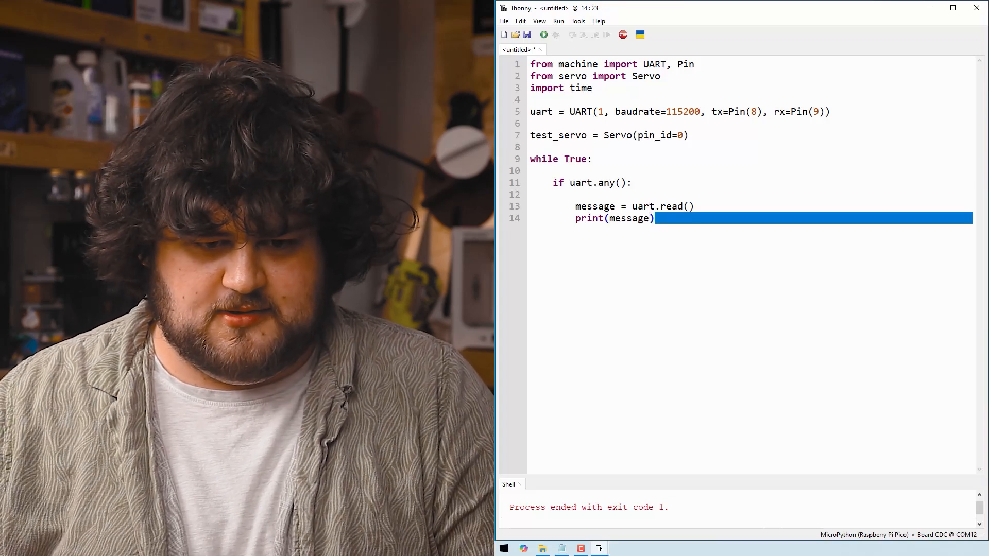
Run the script to see the raw Test message bytes in the Shell.
left_click(544, 35)
type("fix")
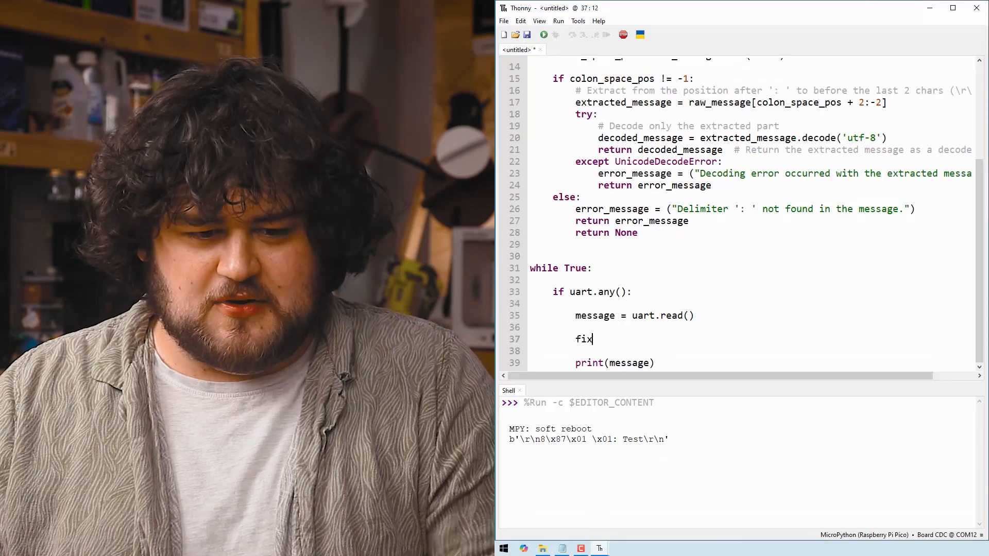
Store process_uart_message(message) as fixed_message in the loop and run the script.
type("ed_message = process_uar")
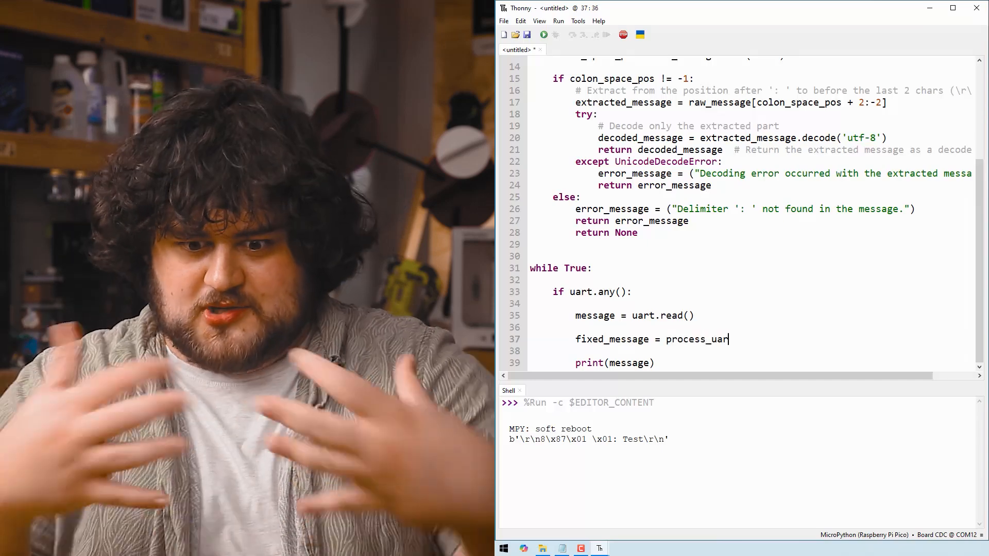
type("t_message()")
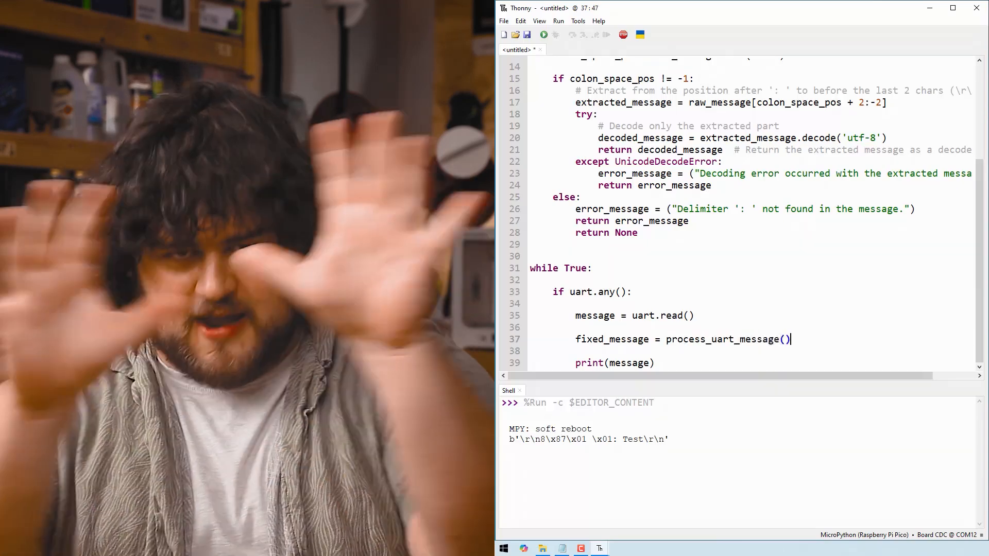
type("message")
left_click(751, 363)
type("fixed")
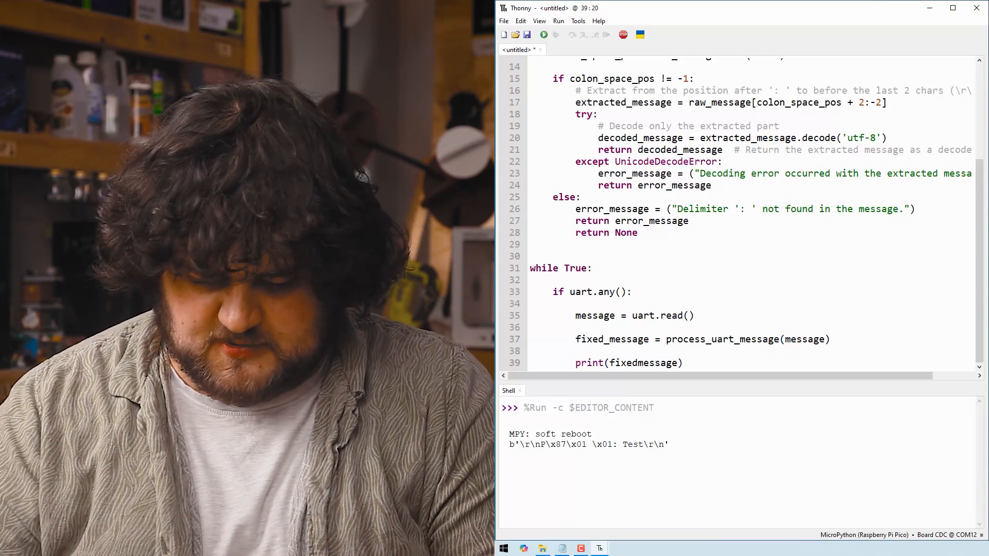
left_click(624, 35)
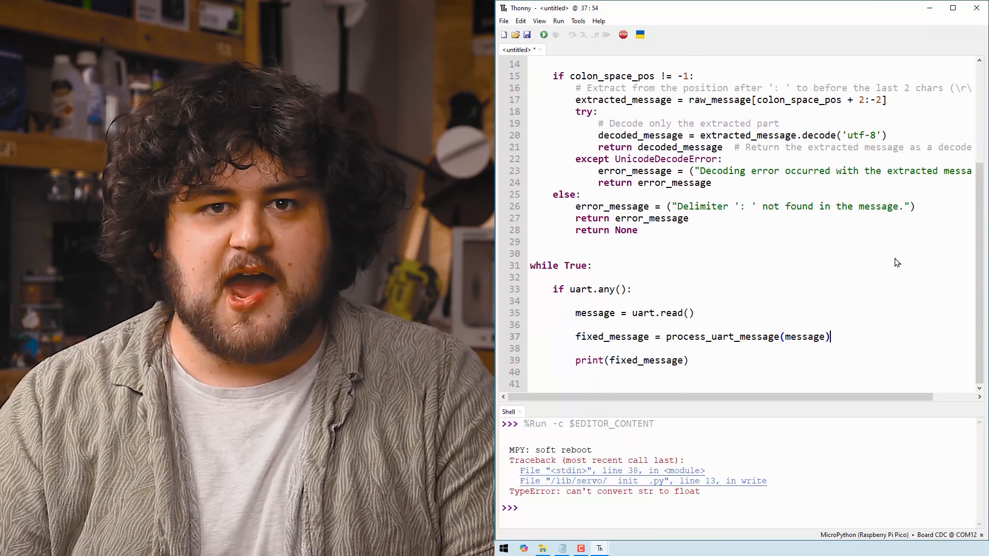
Write int(fixed_message) to test_servo inside the uart.any() block.
type("test_servo.write(")
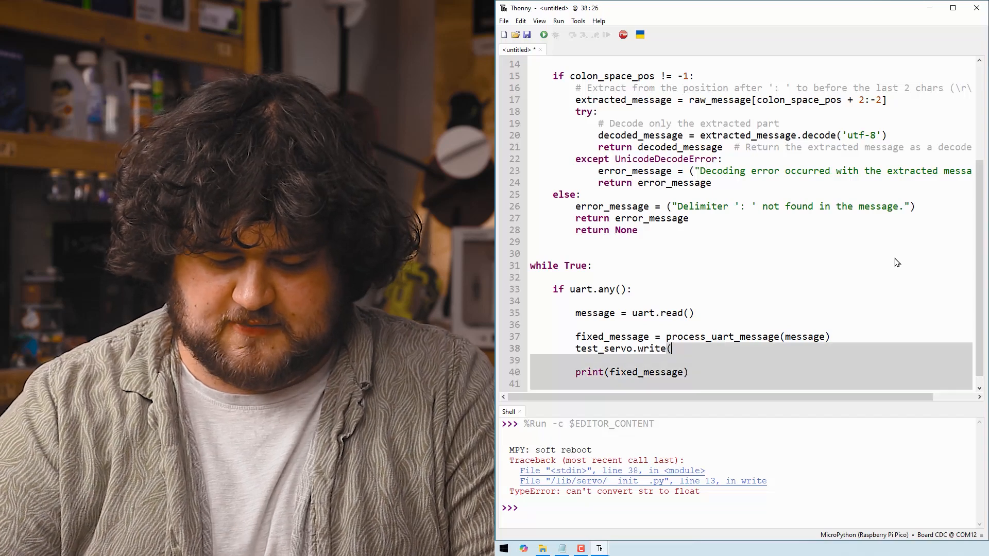
type(")")
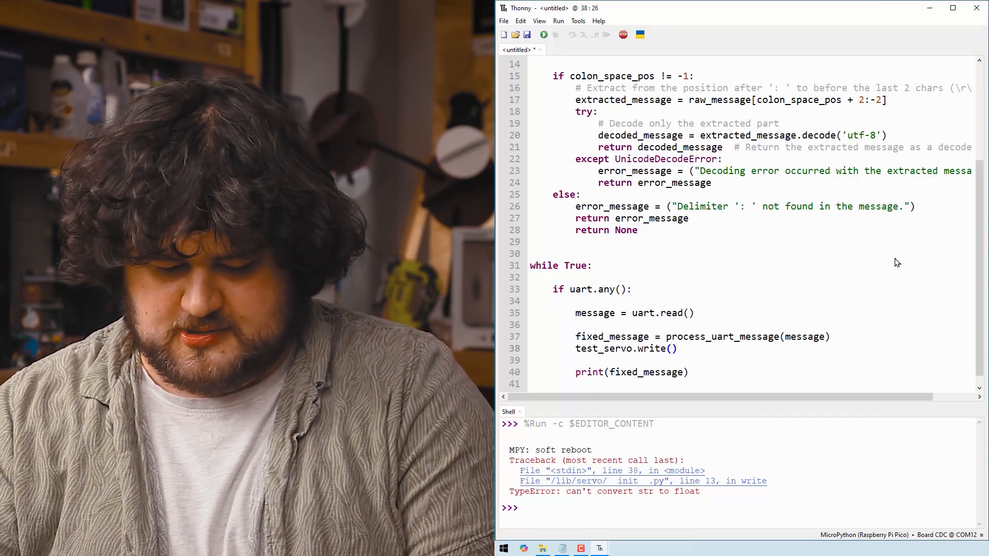
type("fixed_m")
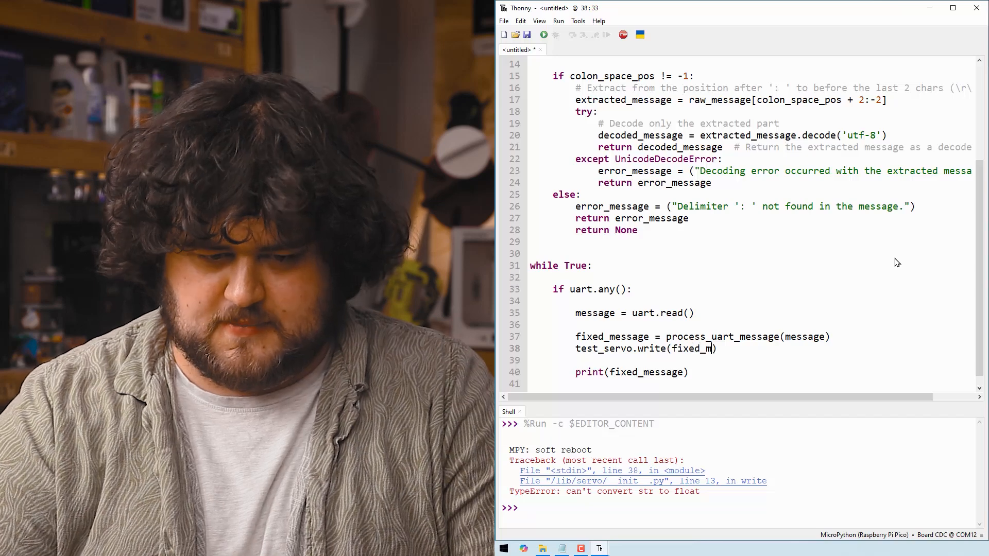
type("essage")
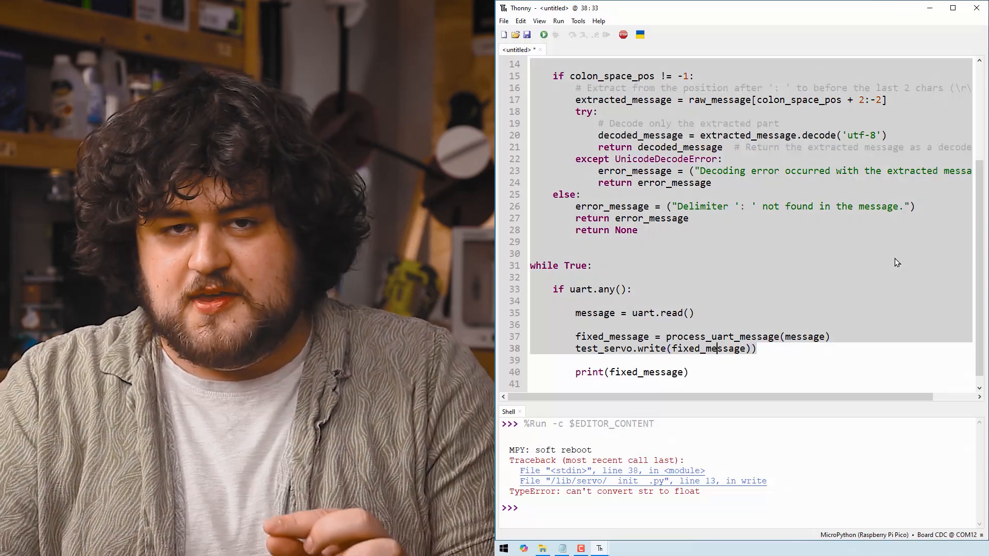
type("int(")
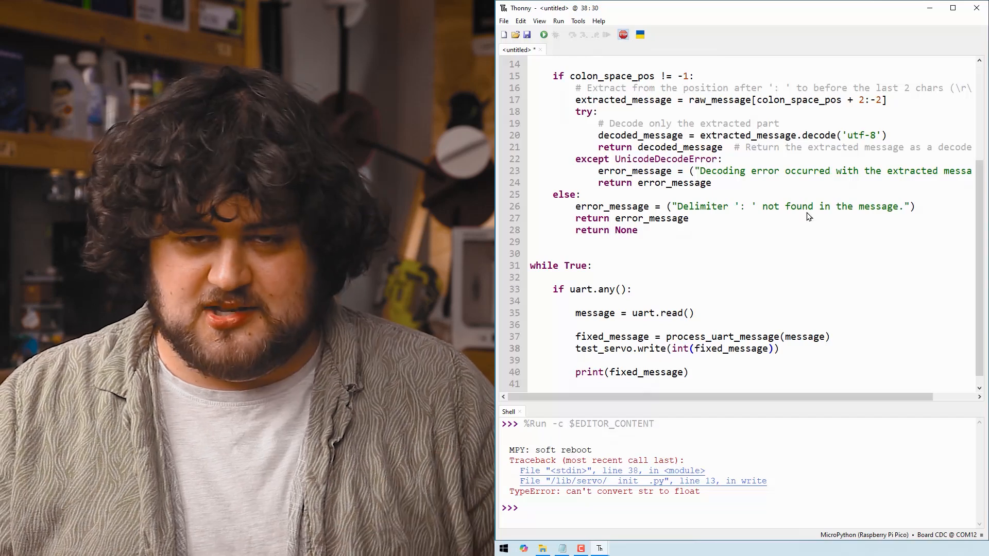
Stop to reset the Pico, then run the servo script and watch the printed angles.
left_click(555, 35)
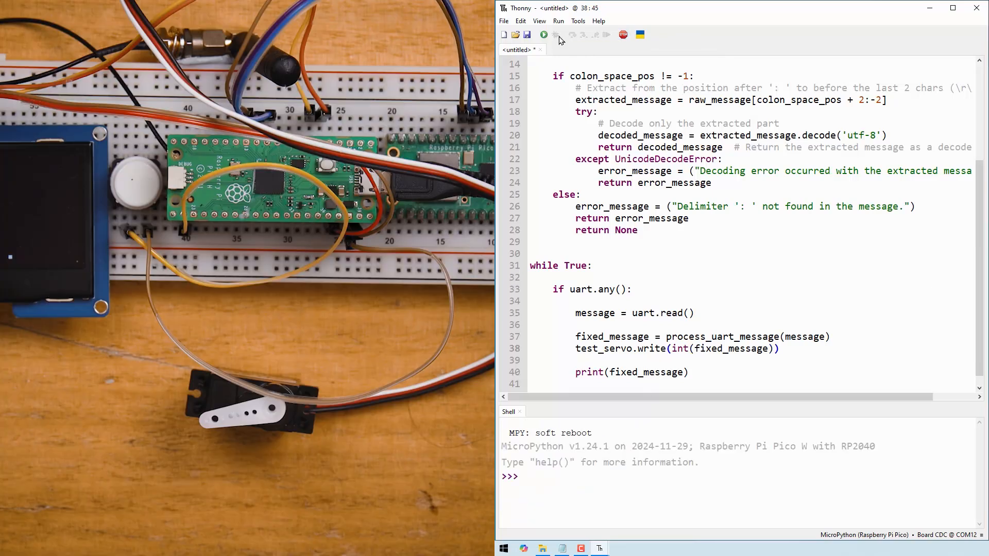
left_click(544, 35)
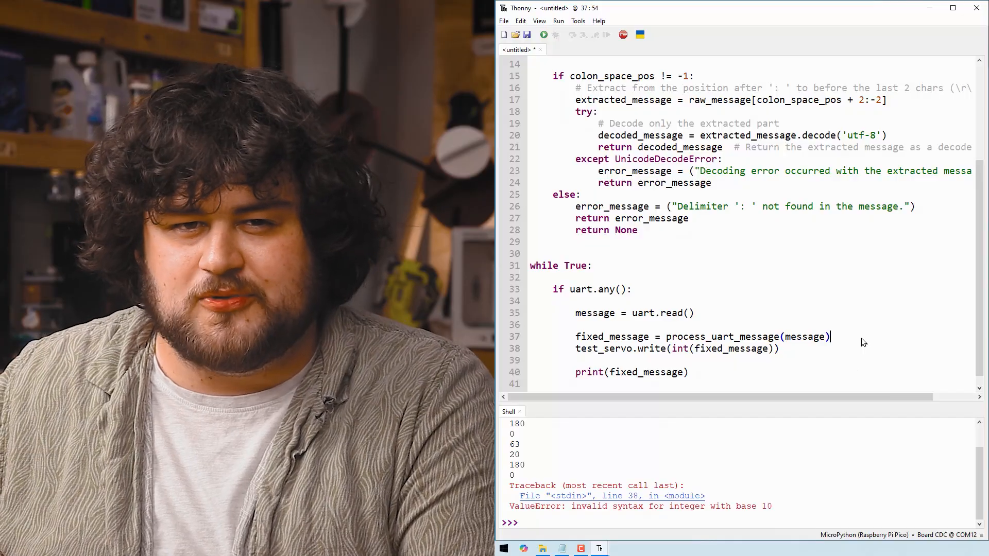
Wrap test_servo.write in try: with an except: clause that just passes.
type("t")
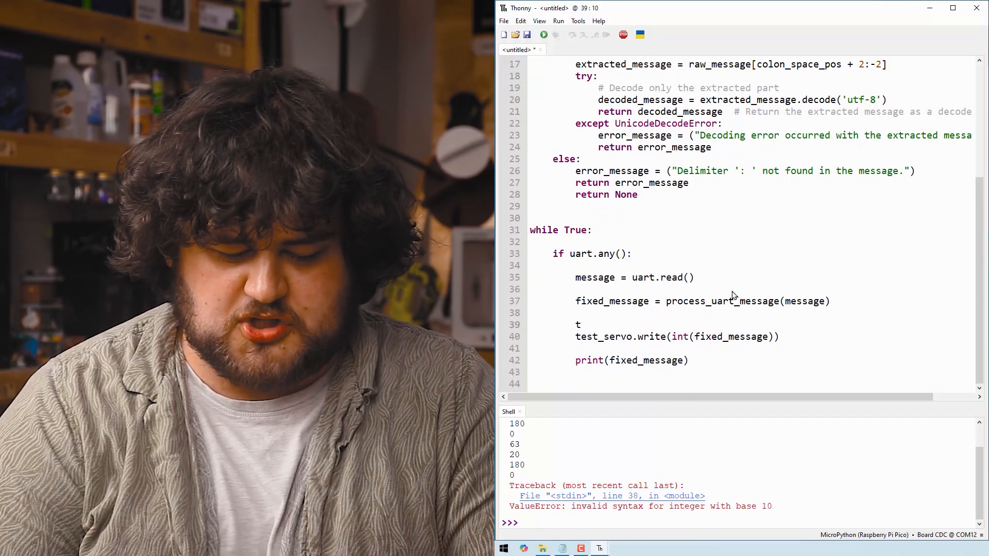
type("ry:")
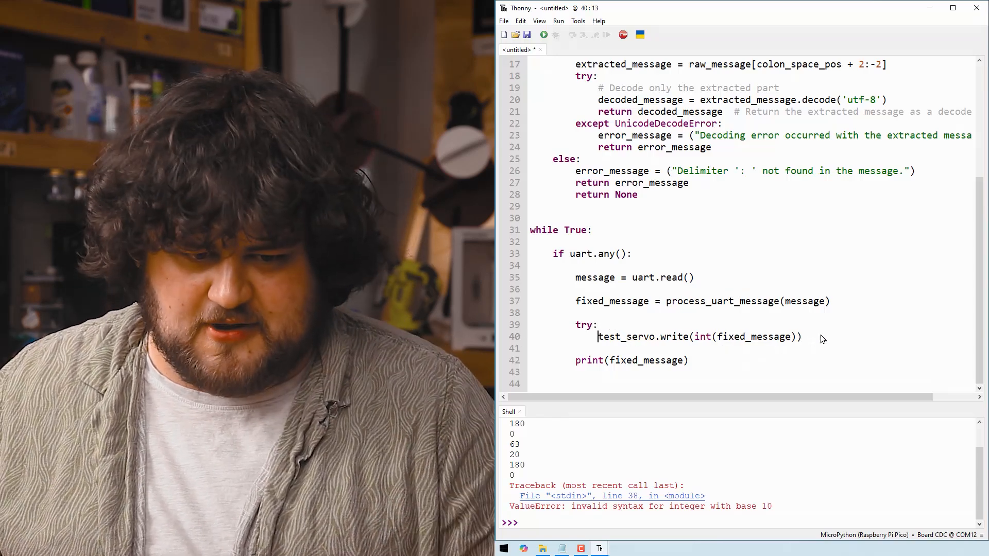
type("e")
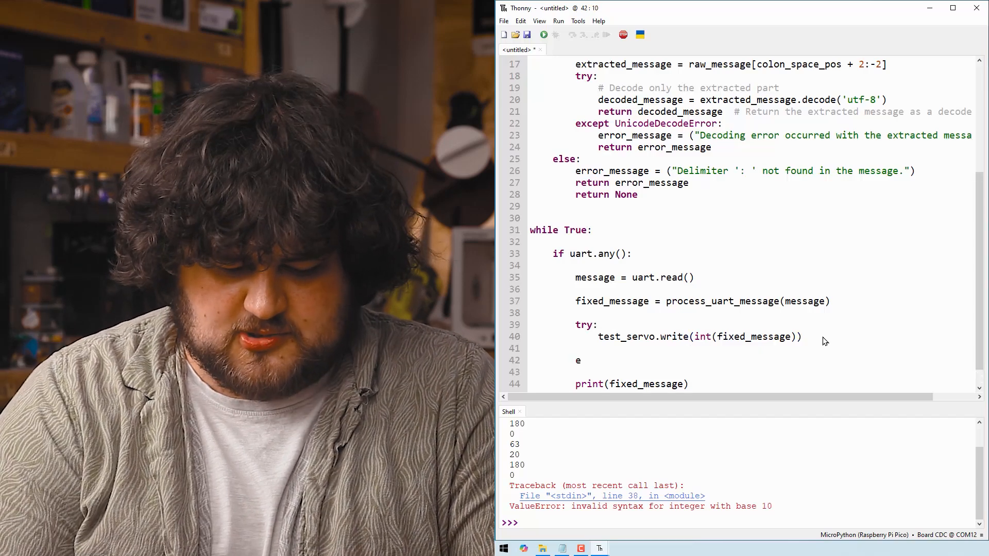
type("xcept:")
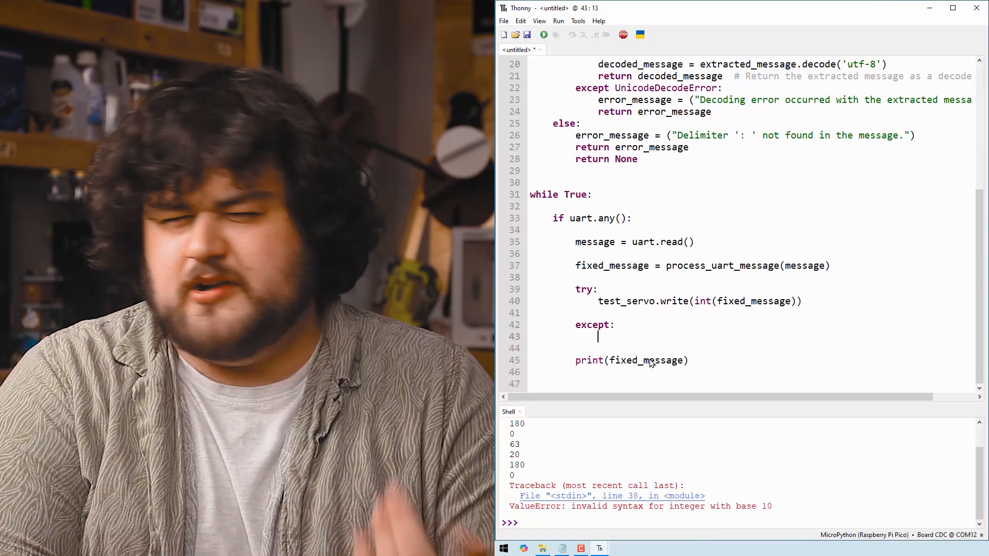
type("pass")
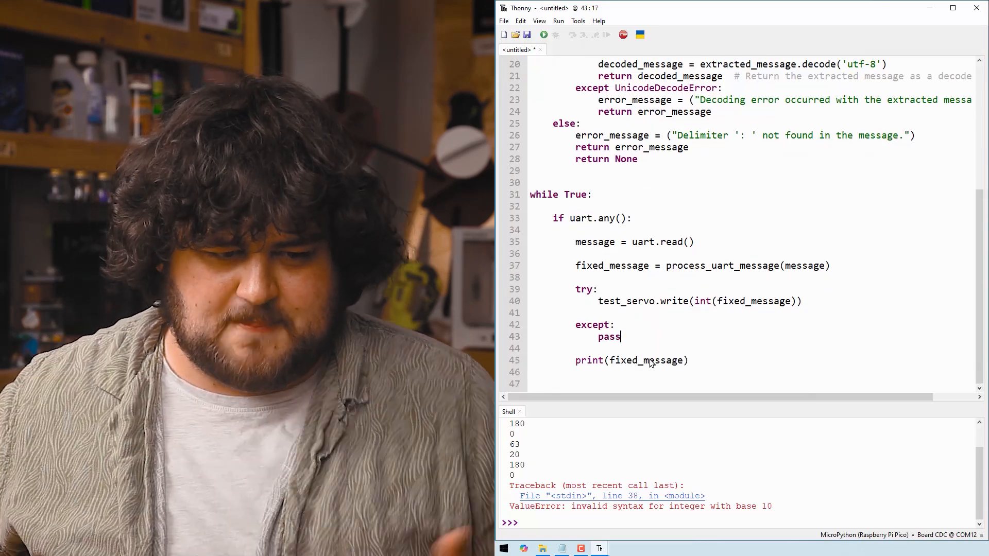
mouse_move(587, 284)
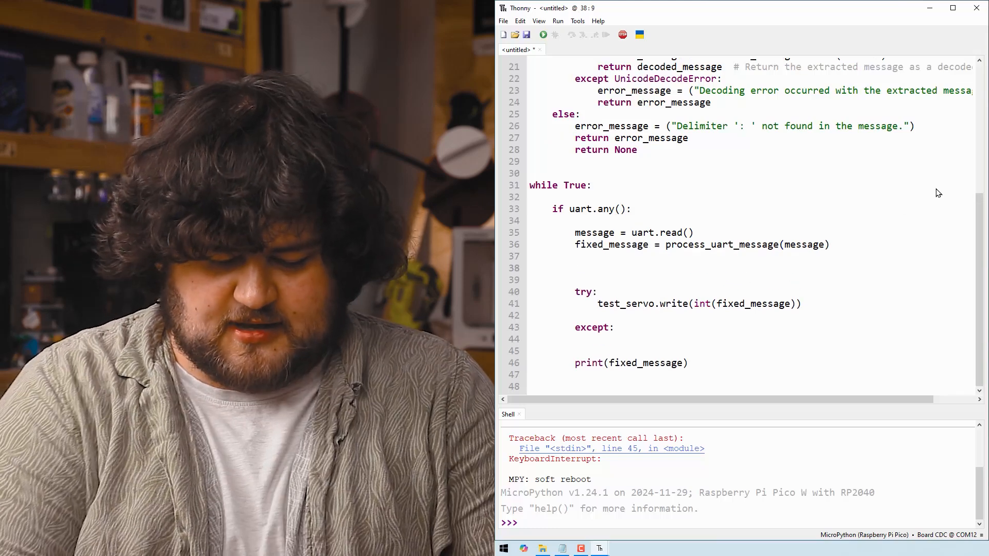
Add if fixed_message.startswith("servoA:") and select the try/except block to indent it beneath.
type("if fixed_me")
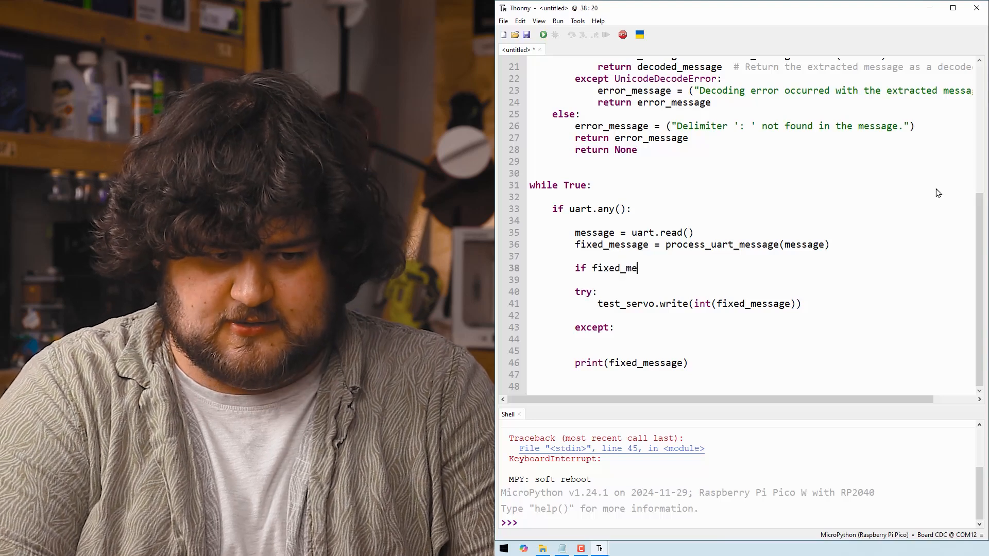
type("ssage.")
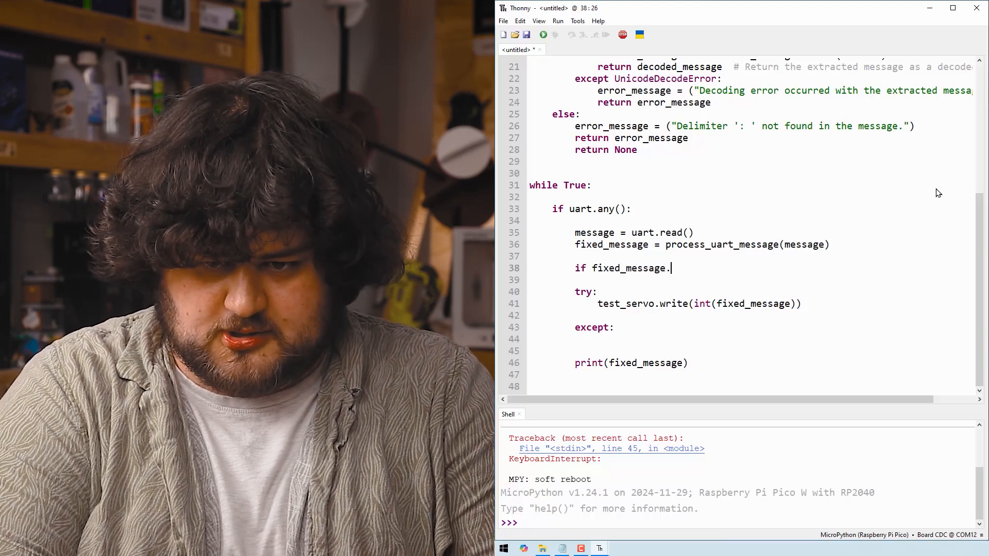
type("starts")
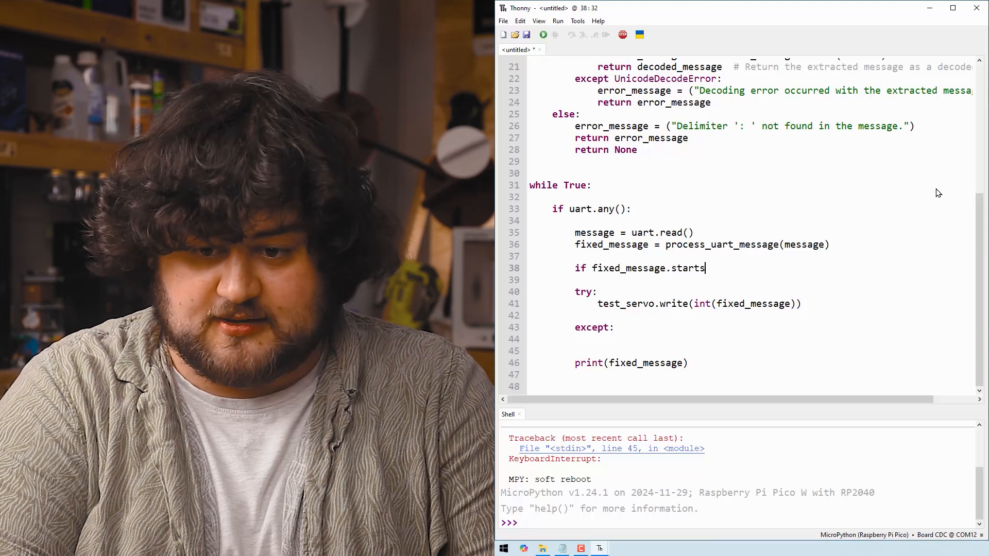
type("with()")
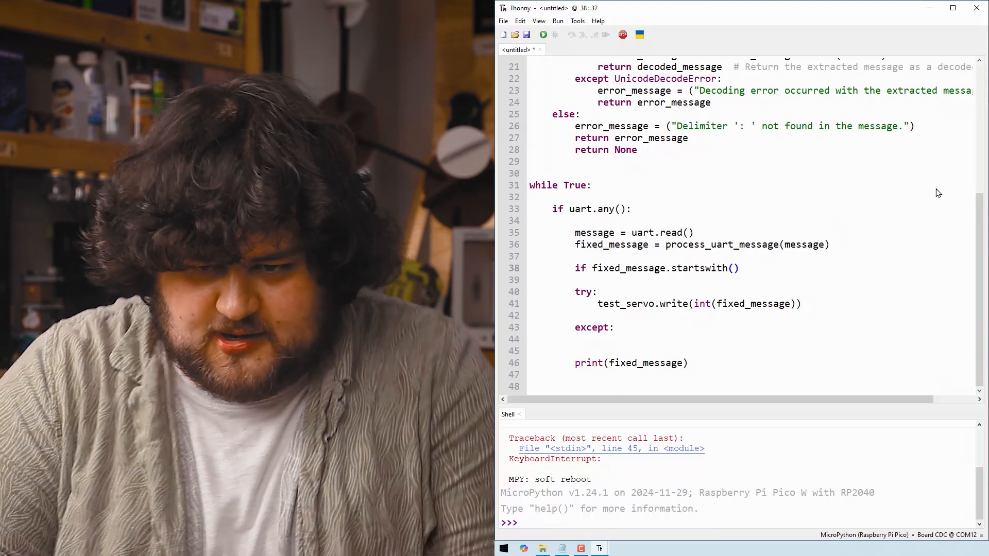
type("\"ser\"")
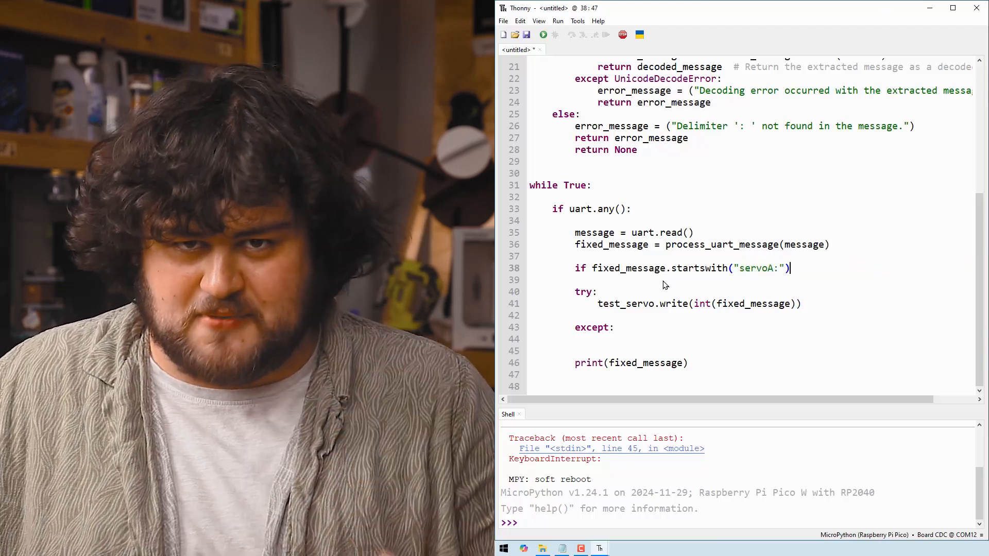
mouse_move(677, 278)
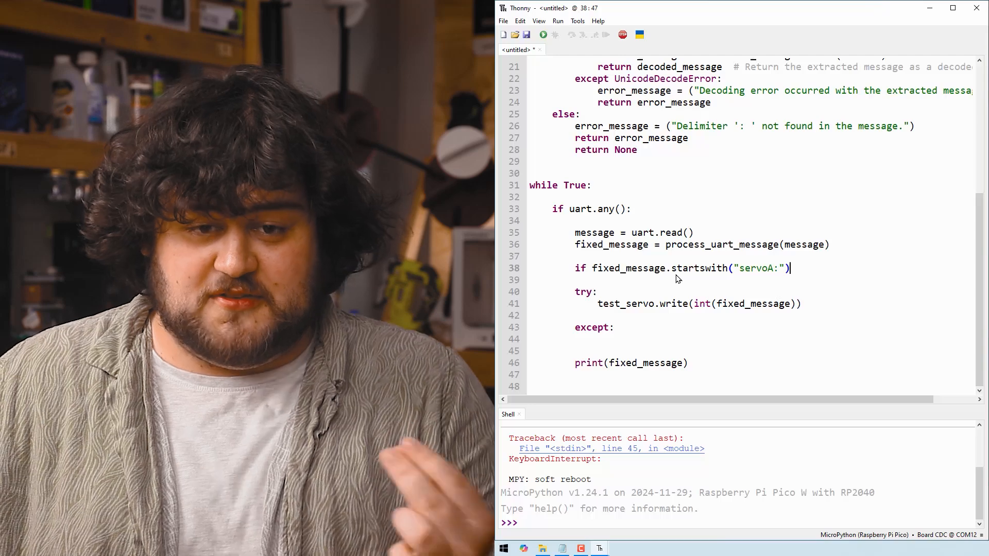
mouse_move(762, 287)
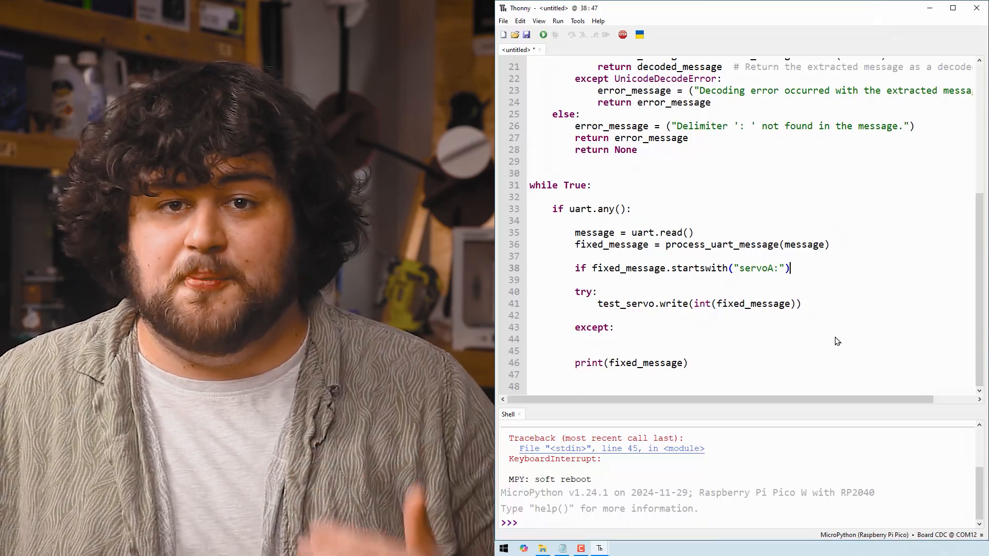
left_click_drag(574, 291, 615, 326)
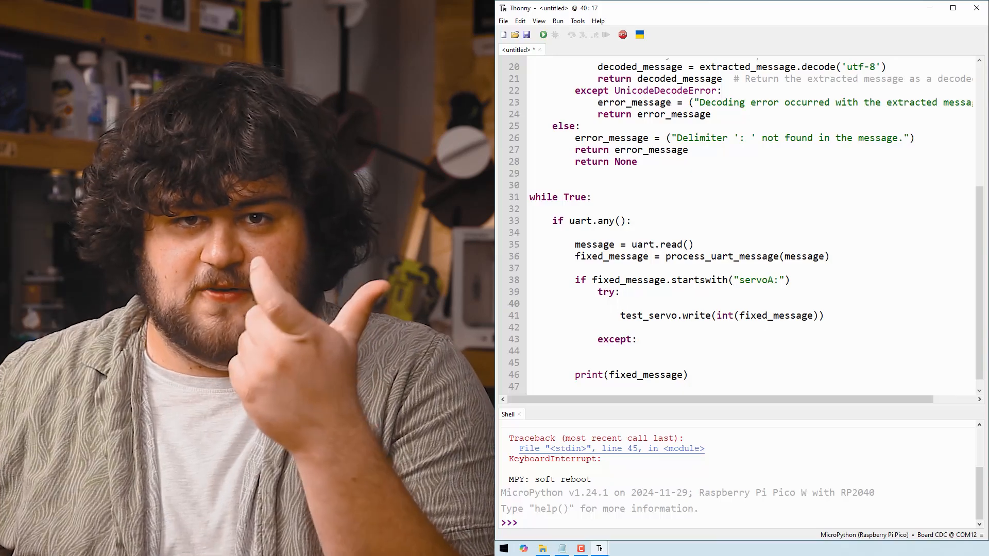
Split fixed_message on ':' into angle, print 'Setting servo to {angle} degrees' or 'Invalid servo message', and run it.
type("angle =")
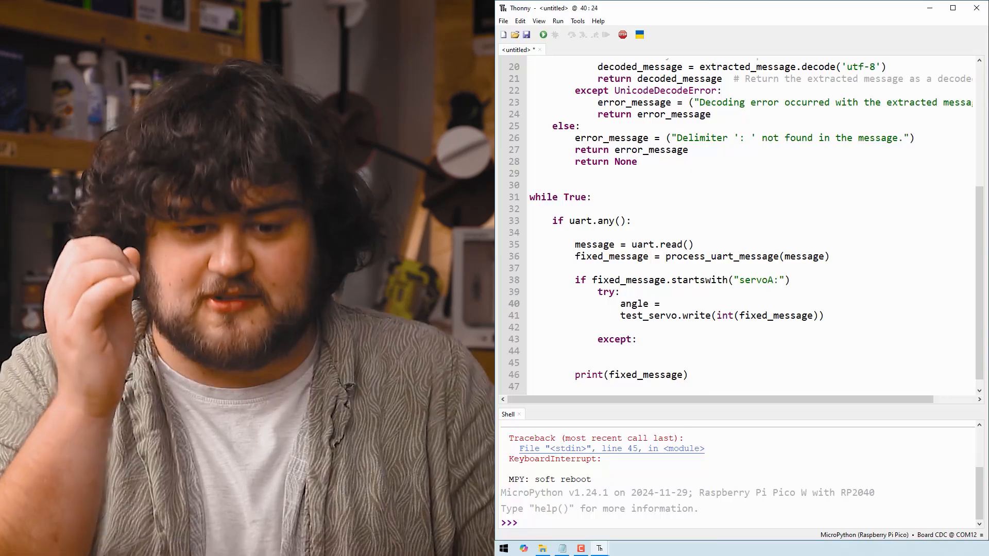
type("fixed_message.split")
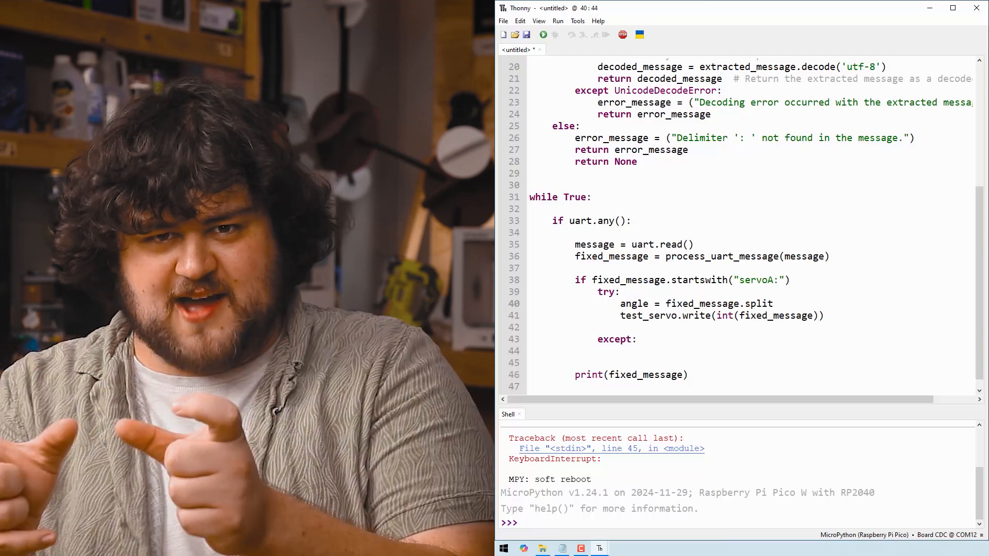
type("(\":\")[1")
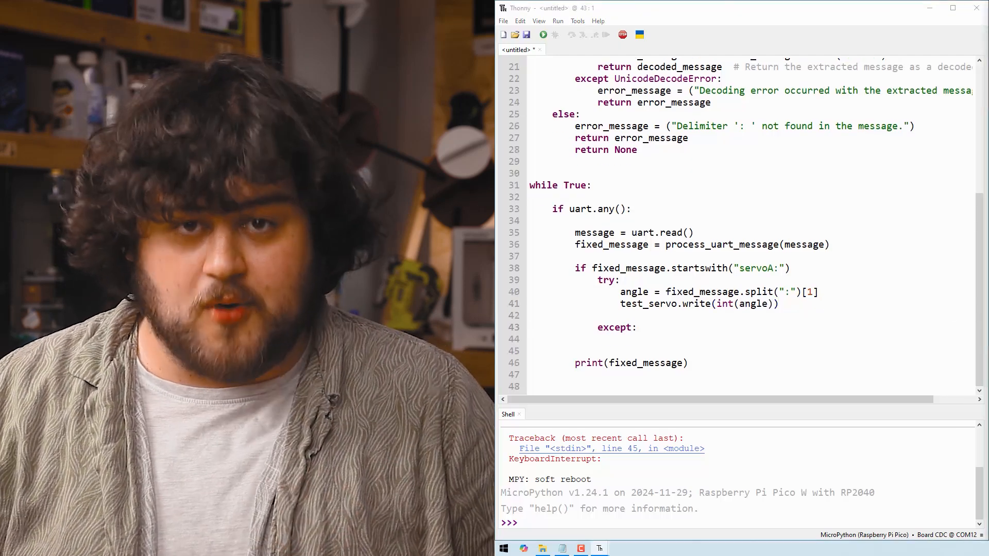
type("print(f\"Setting servo to {angle} degrees\")")
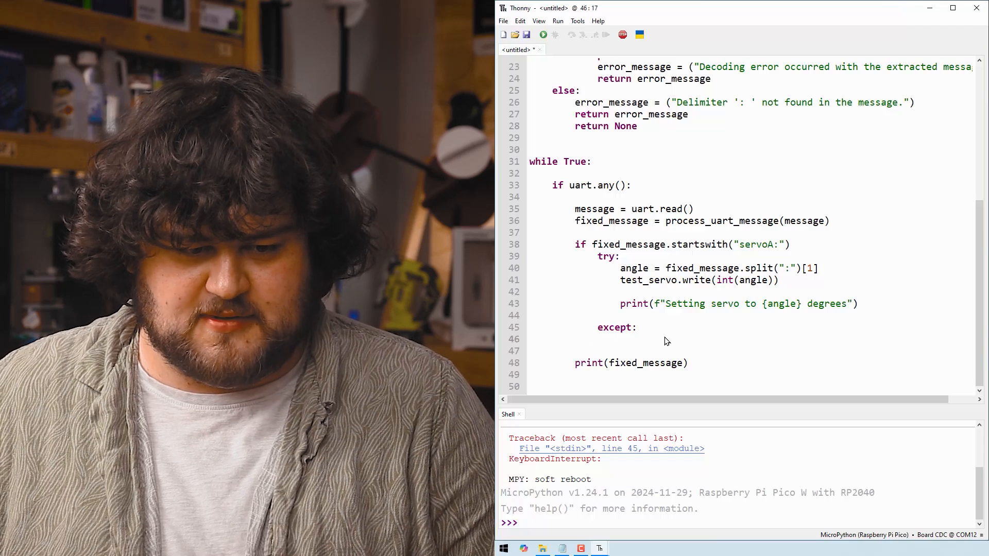
type("print(f\"Invalid servo message: {fixed_message}\")")
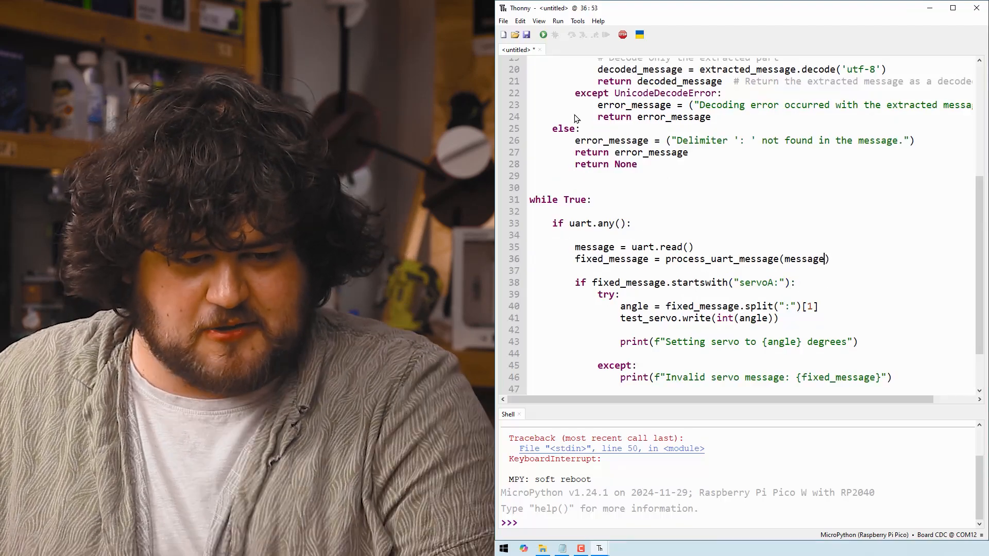
left_click(543, 35)
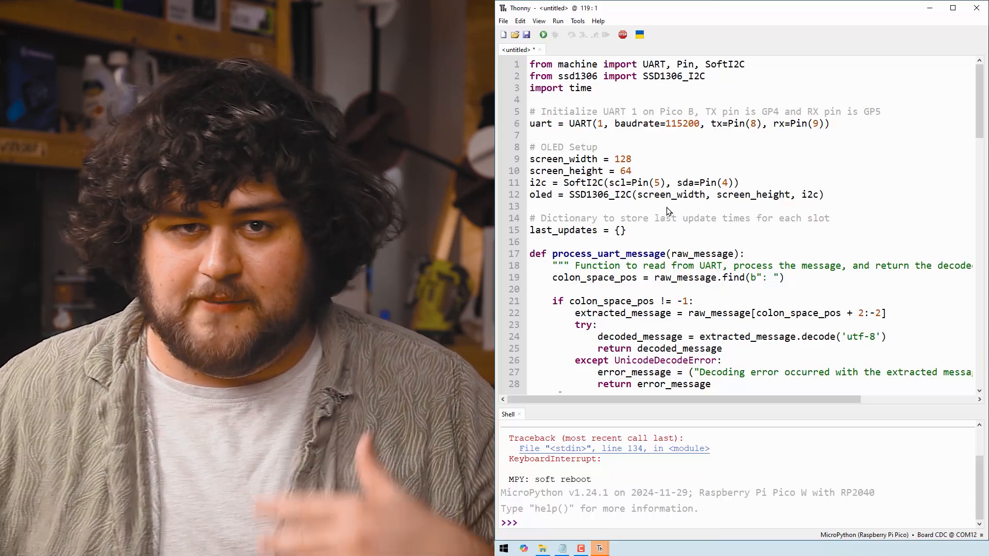
mouse_move(663, 82)
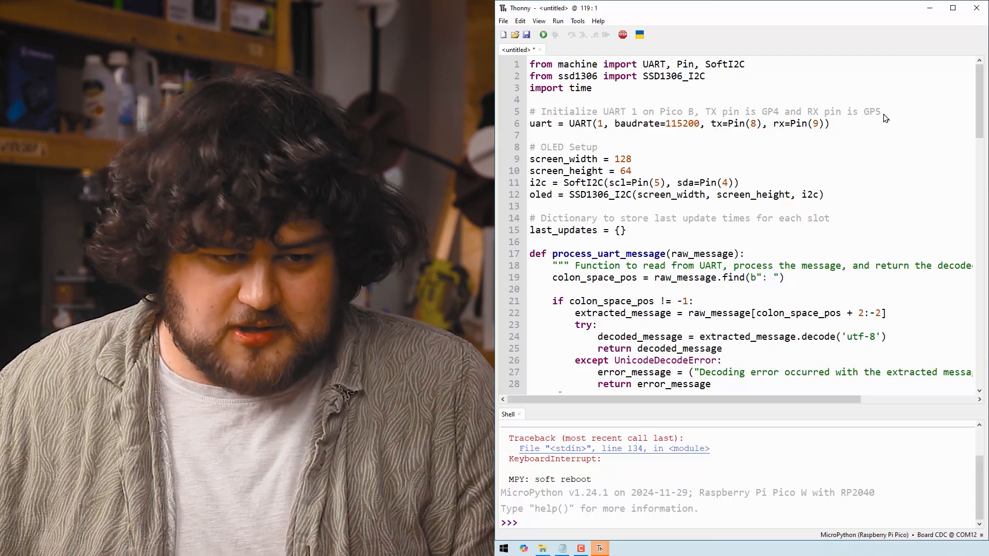
mouse_move(835, 182)
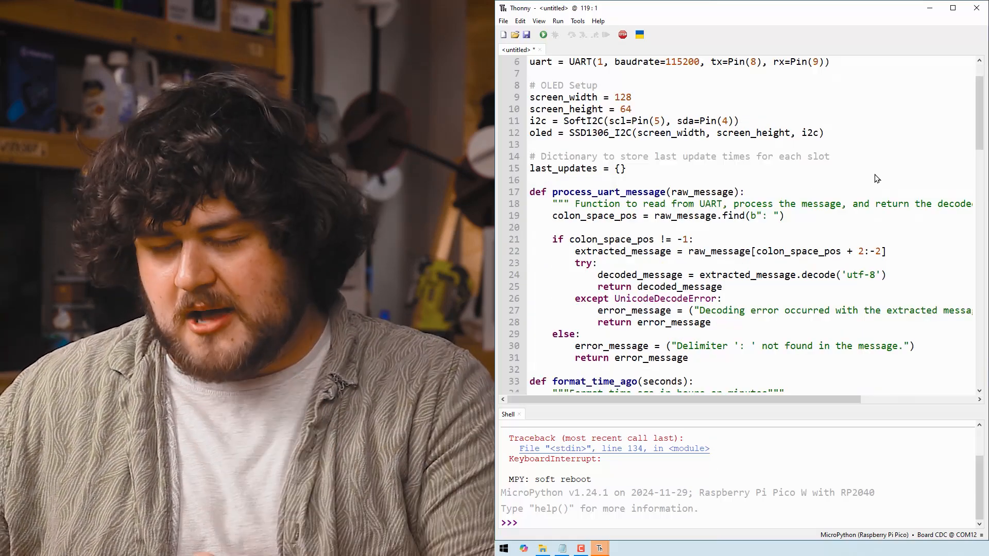
mouse_move(786, 175)
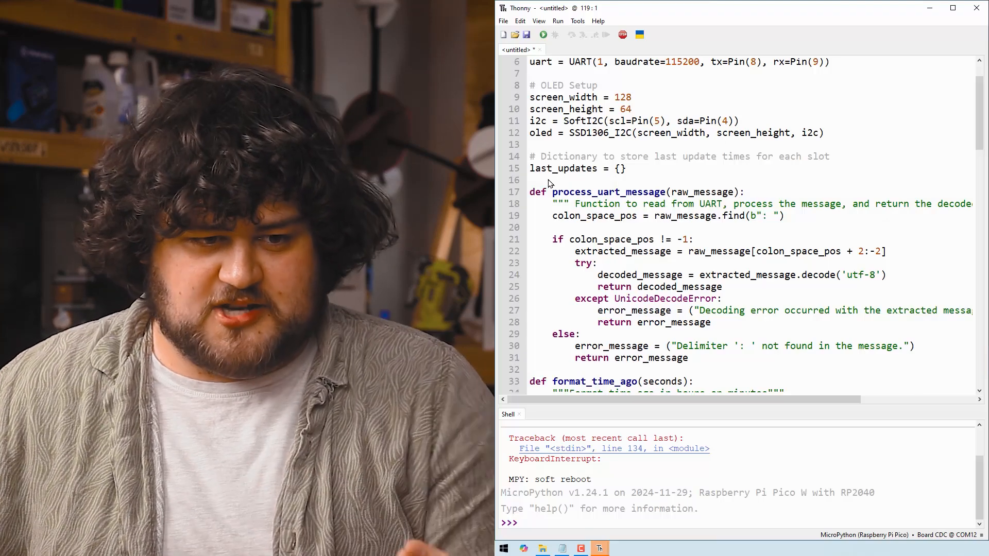
scroll("down", 3)
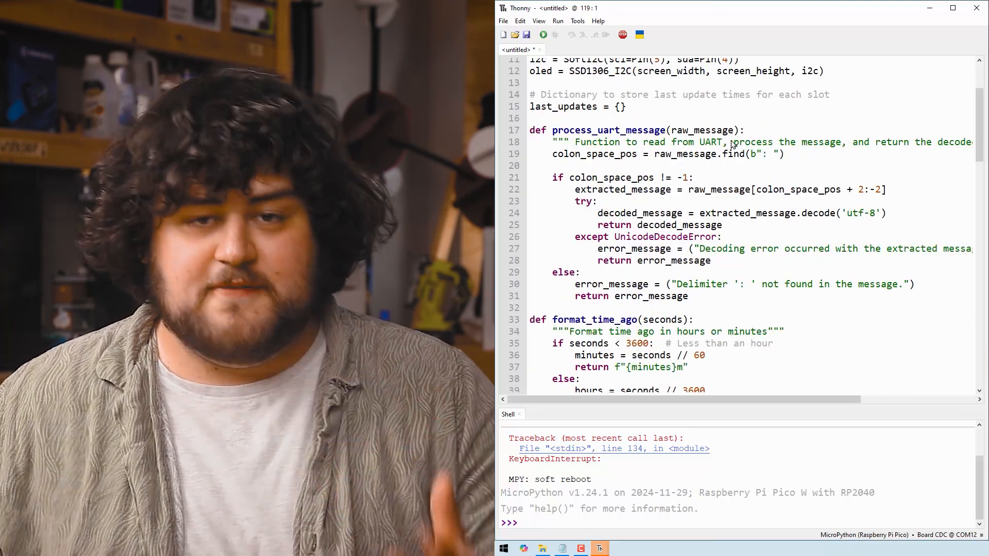
scroll("down", 3)
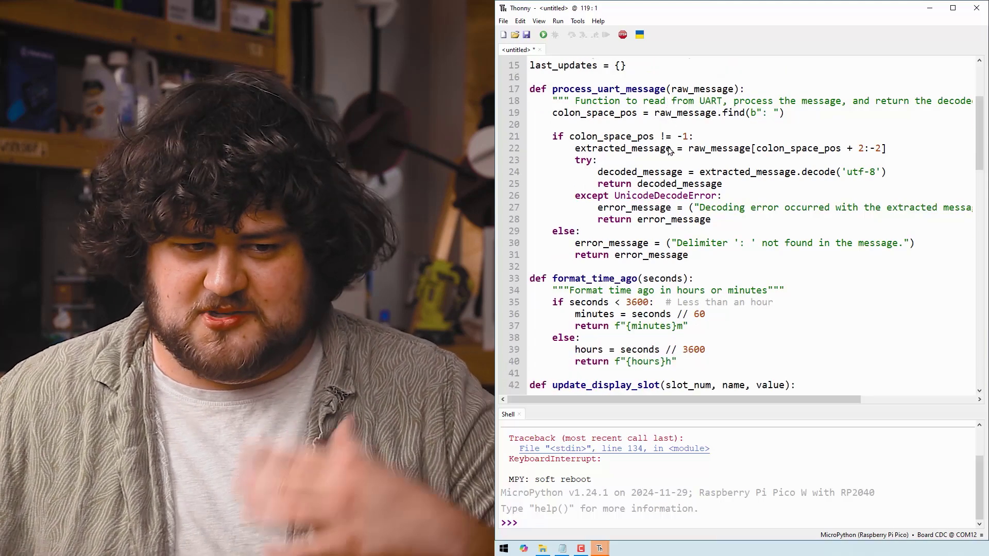
scroll("down", 3)
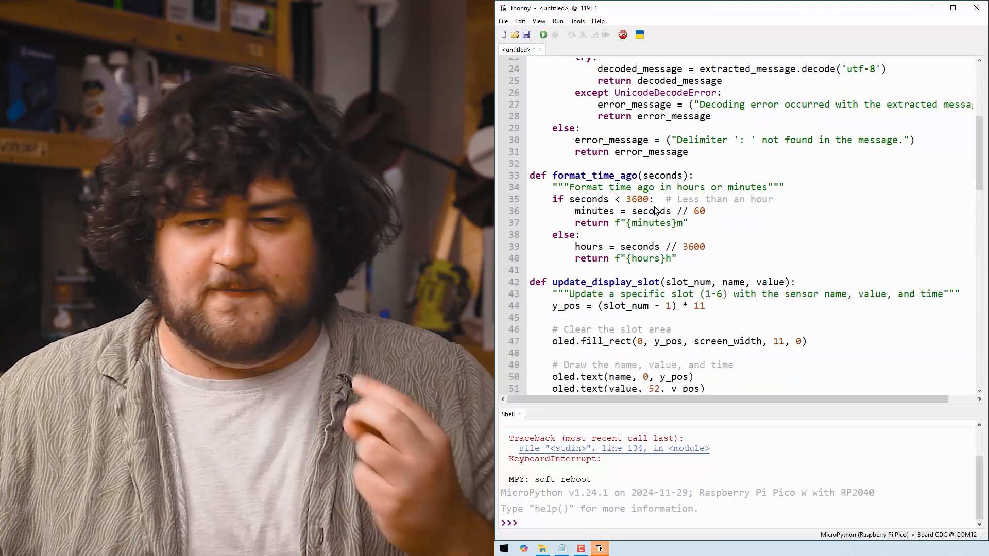
scroll("down", 3)
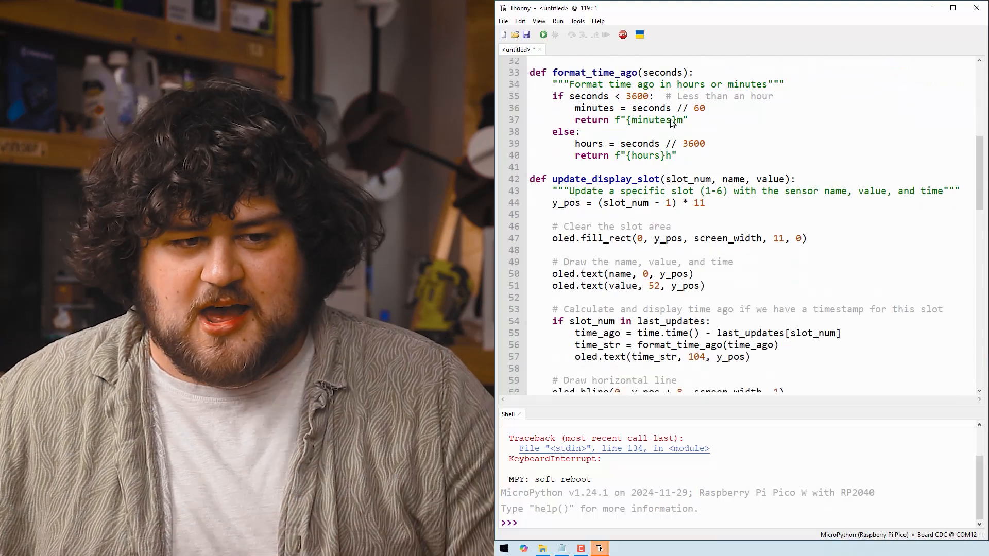
scroll("down", 3)
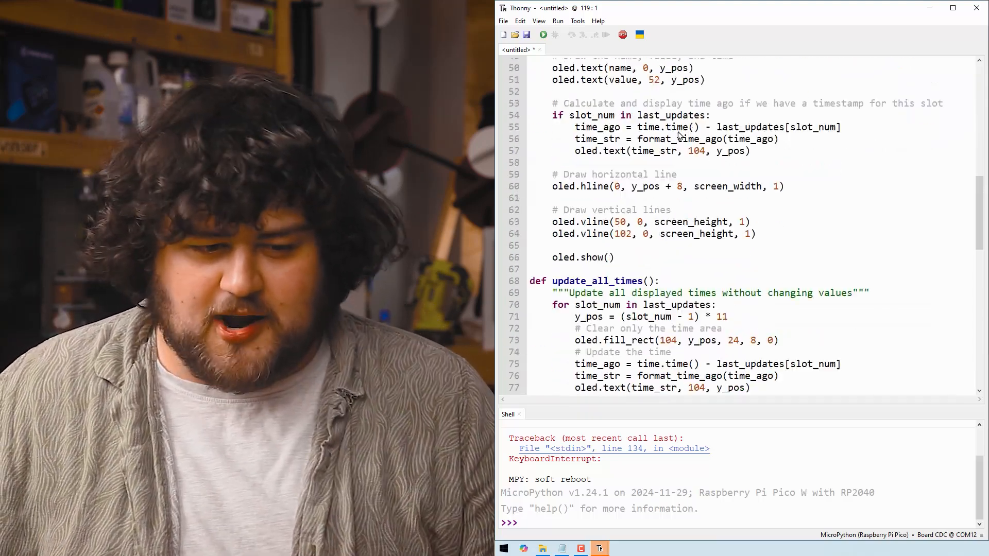
scroll("down", 3)
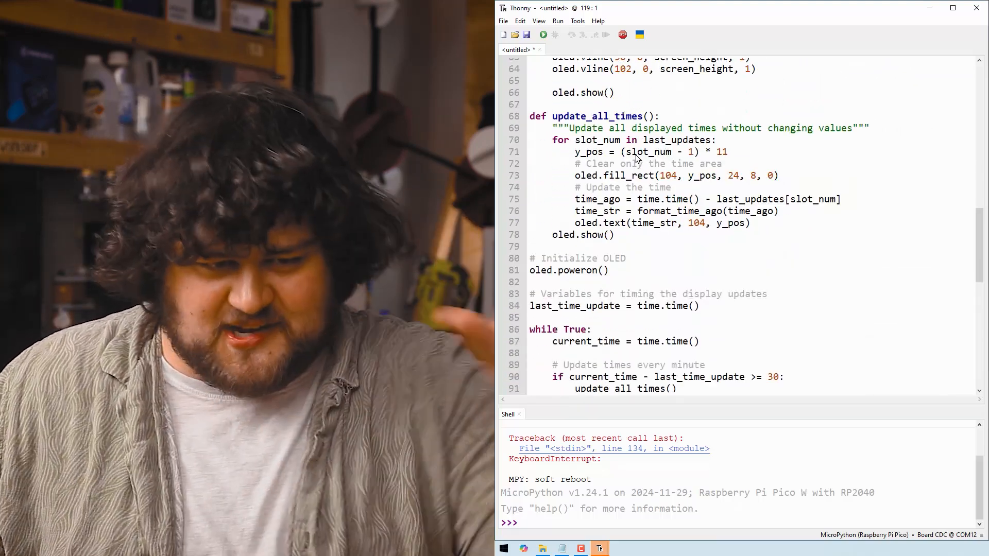
scroll("down", 3)
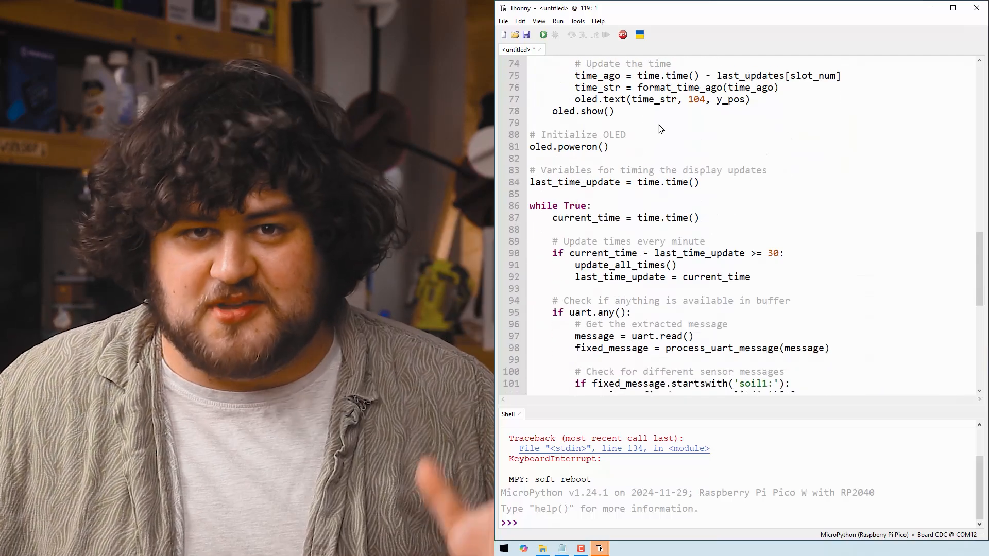
scroll("down", 3)
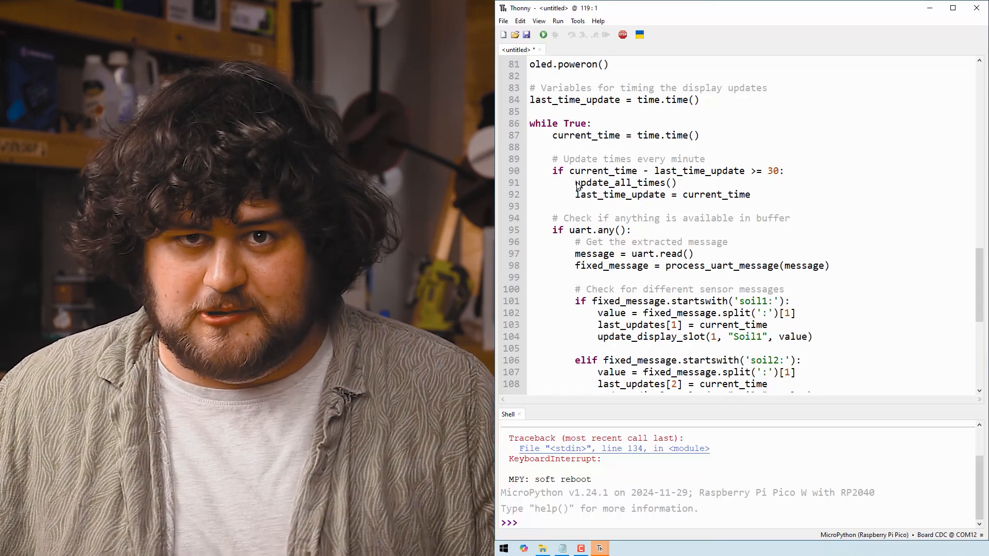
scroll("down", 3)
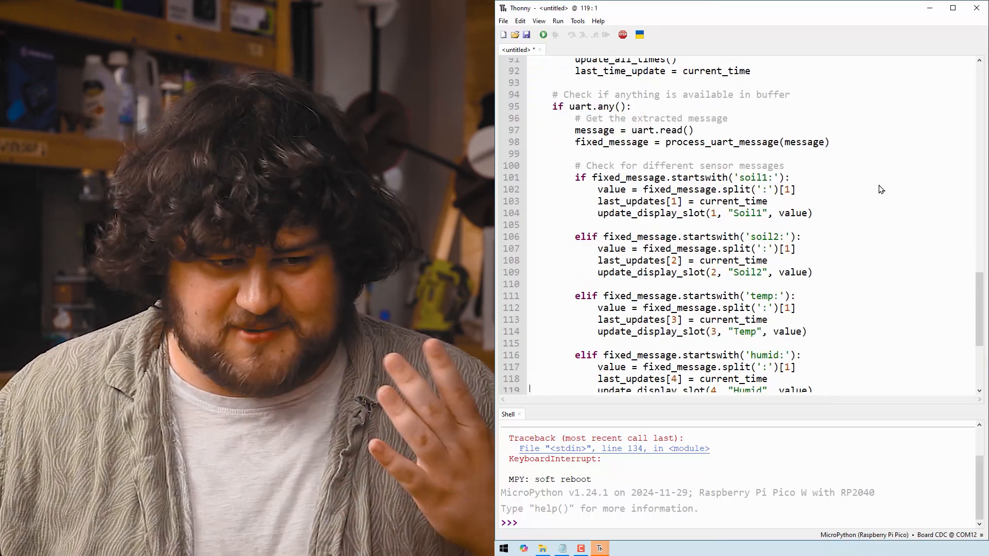
mouse_move(599, 117)
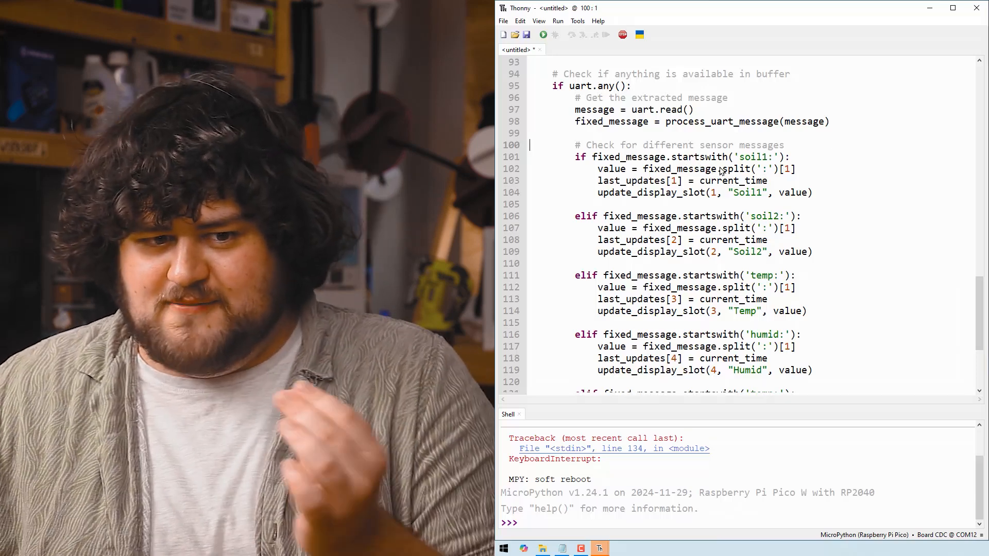
mouse_move(814, 163)
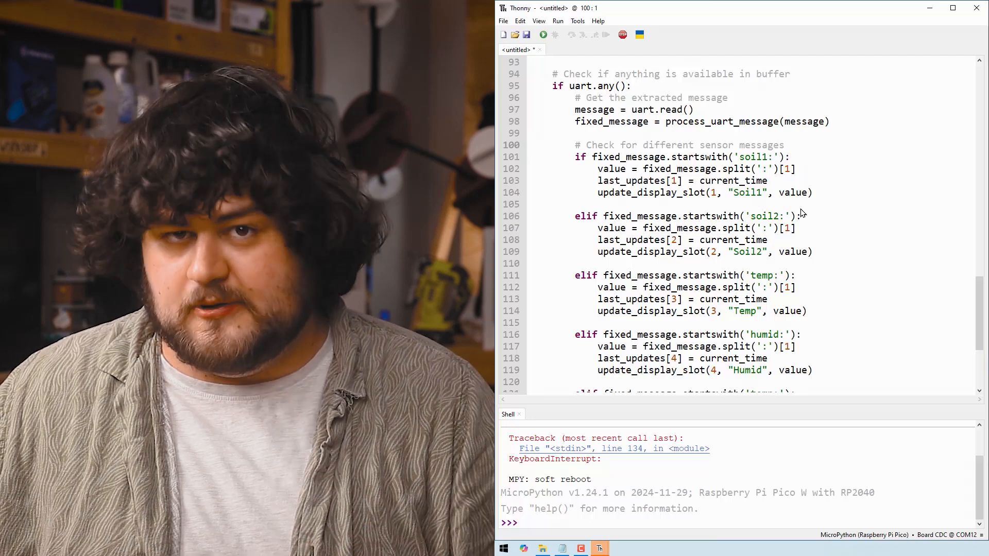
scroll("down", 3)
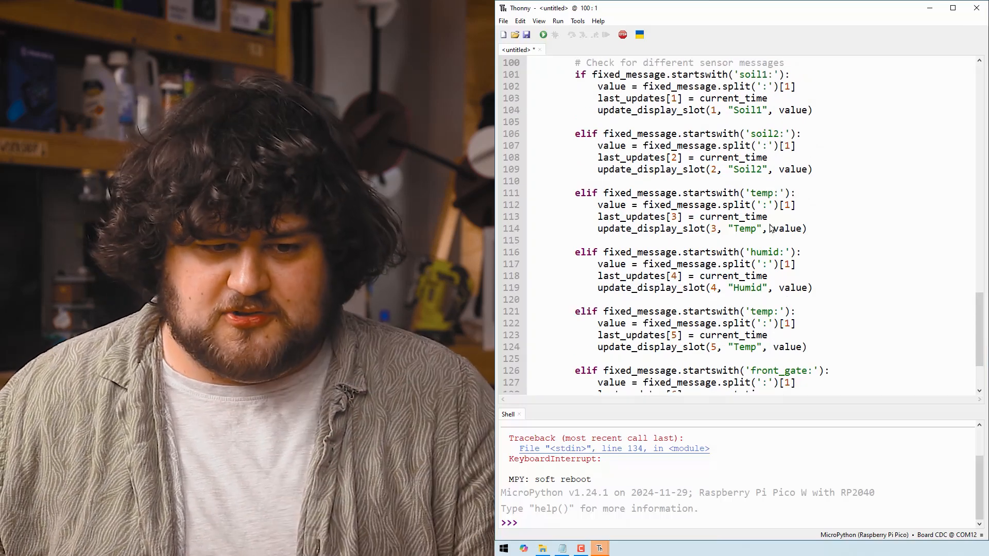
scroll("down", 3)
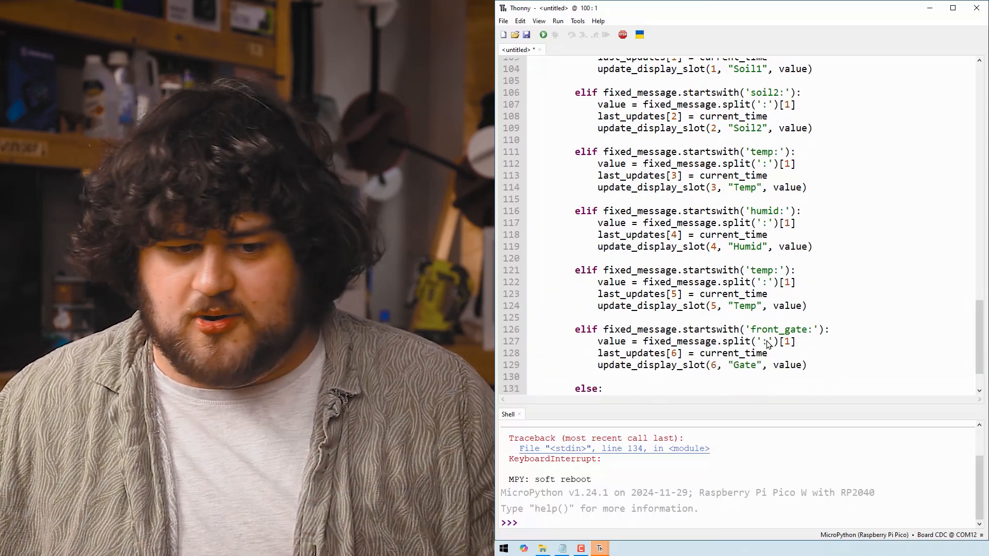
mouse_move(760, 180)
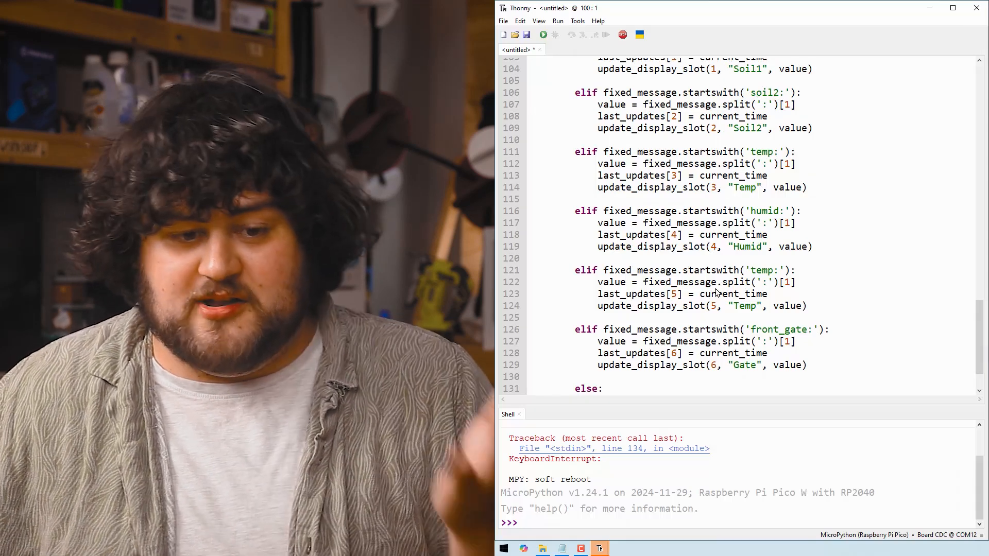
left_click(646, 50)
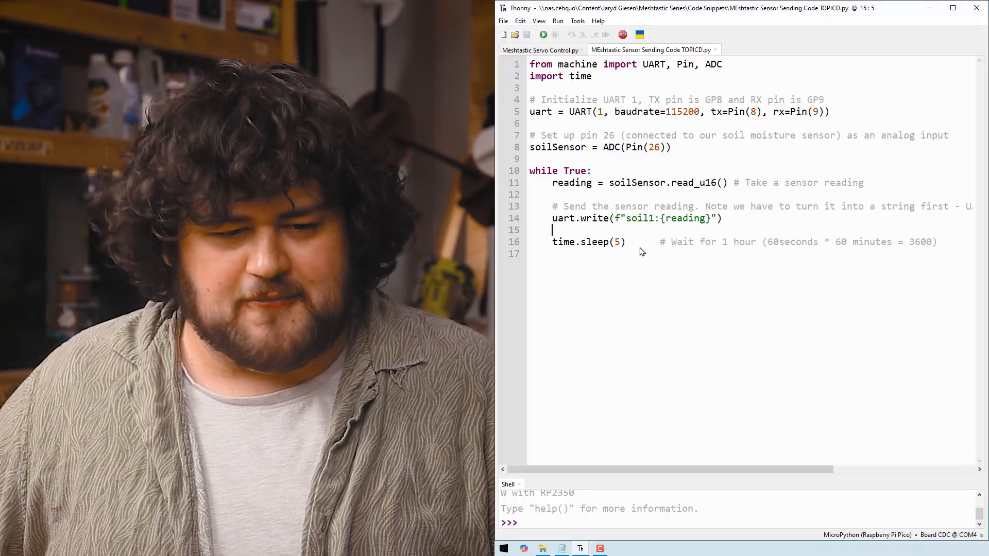